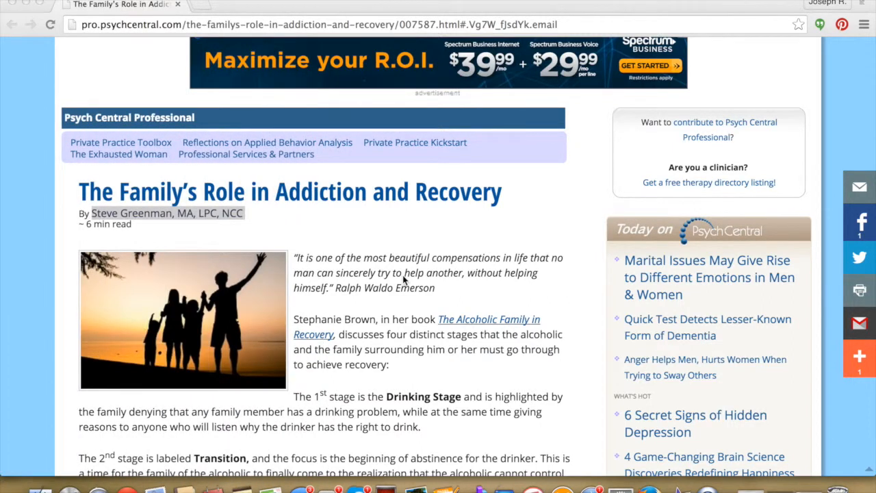
mouse_move(409, 238)
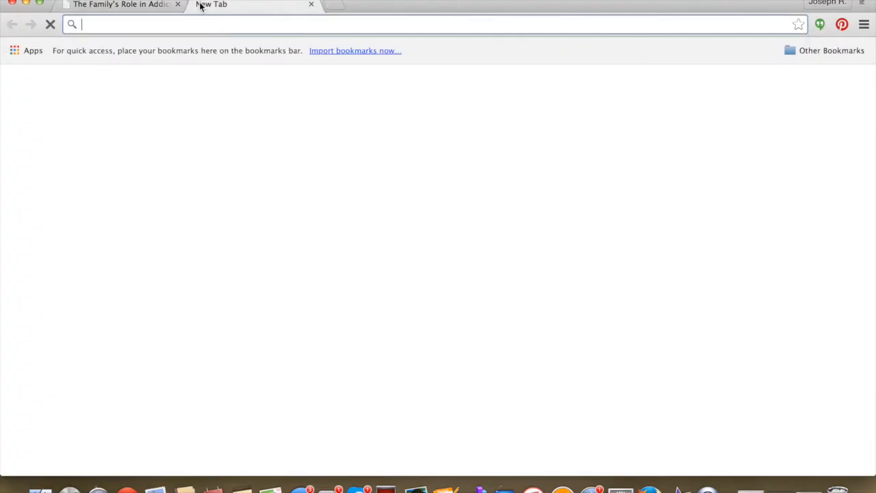
Log in to mentalwellnesscounseling.com/wp-admin with the stored username and password.
text(mentalwellnesscounseling.com/wp-admin)
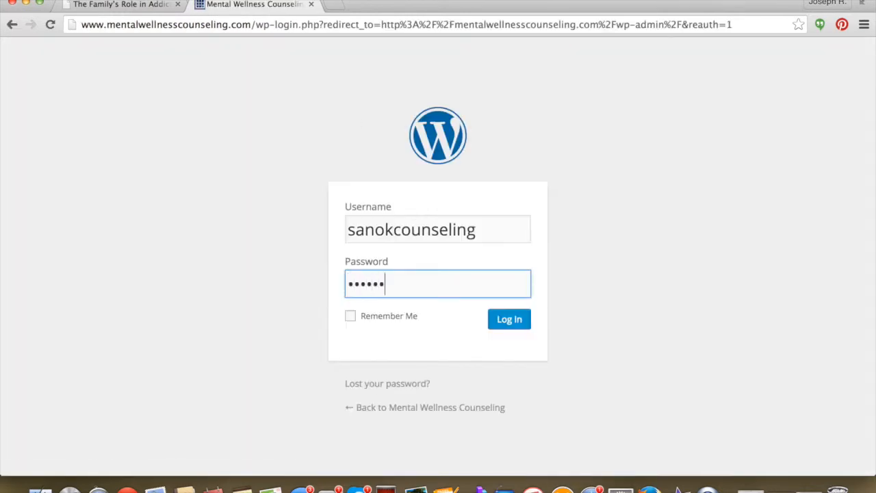
click(509, 319)
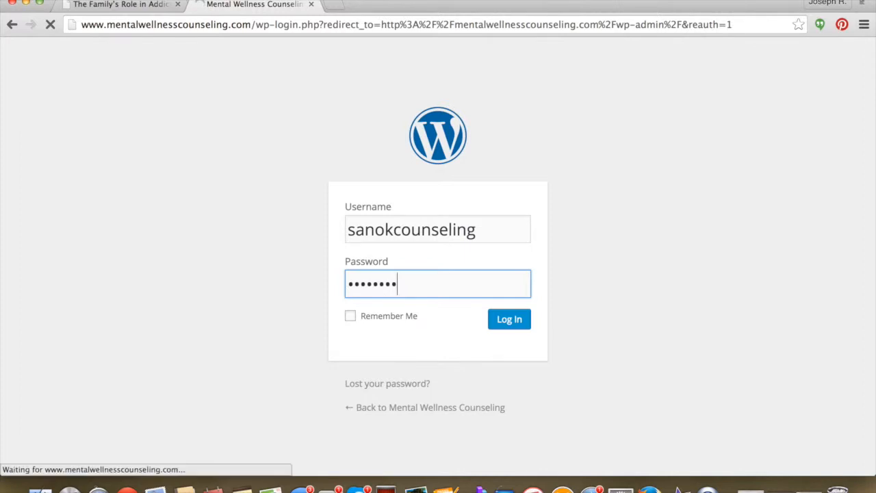
click(510, 319)
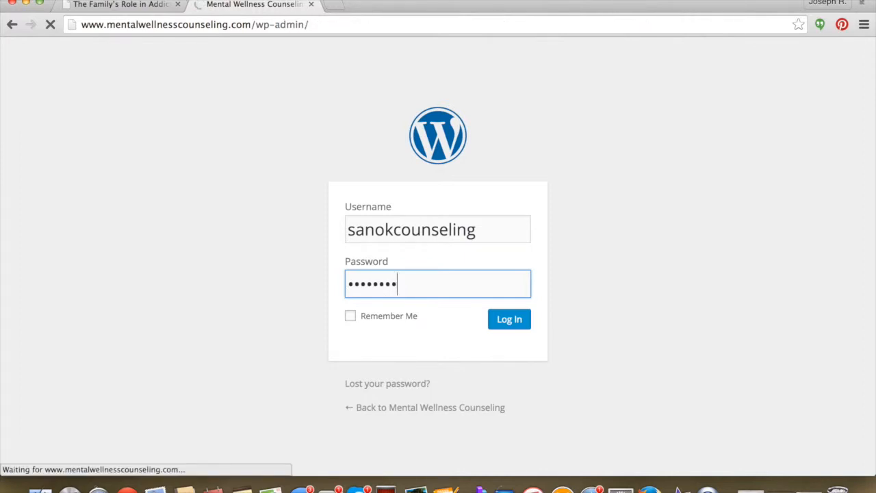
click(509, 319)
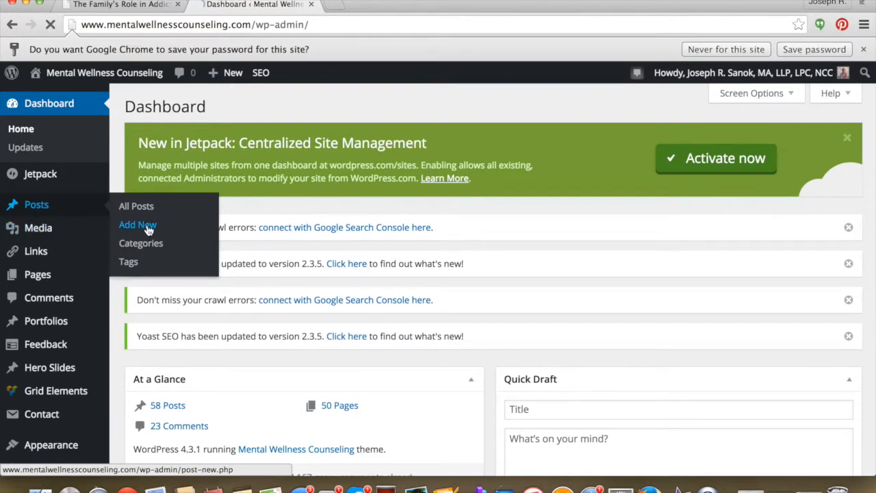
Create a new post holding Steve Greenman's bio paragraph, then return to the Psych Central article.
click(137, 225)
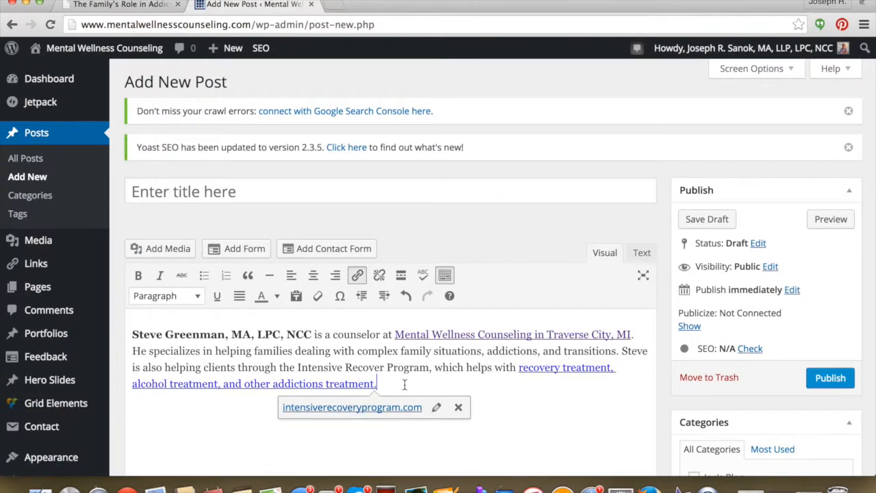
click(120, 5)
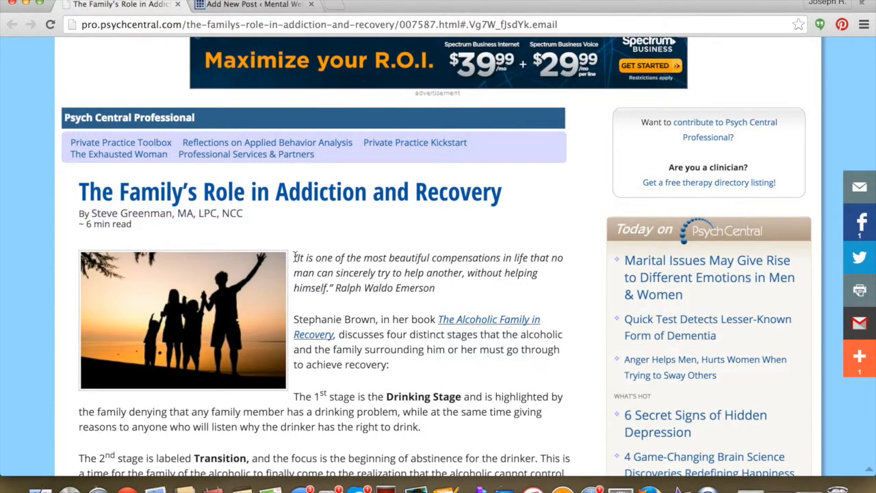
Copy the article body from the Emerson quote through the final paragraph into the draft.
scroll(down, 3)
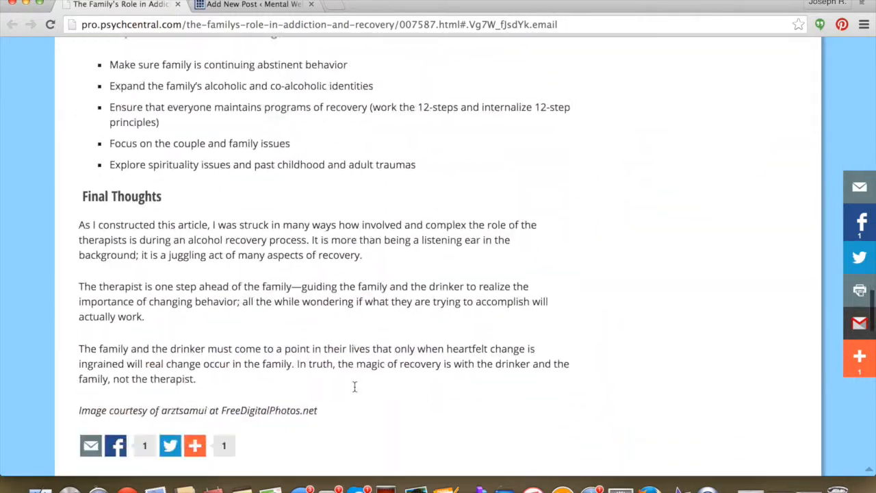
scroll(down, 3)
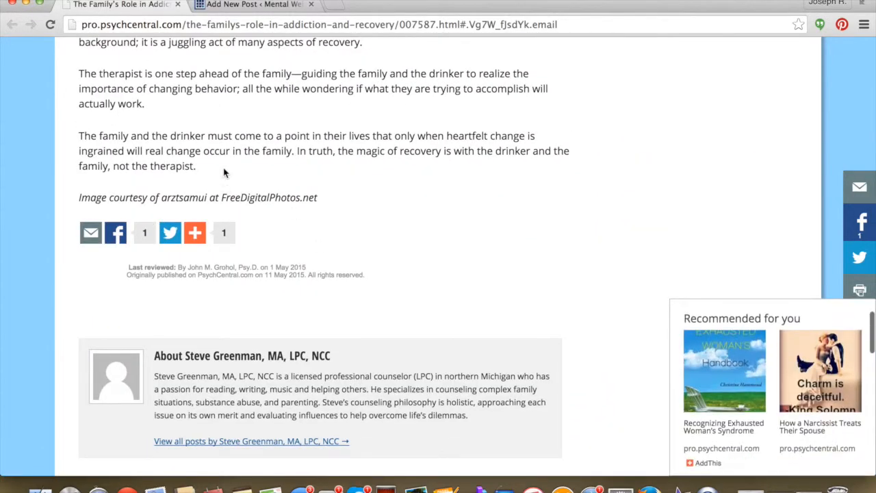
drag(78, 41, 195, 165)
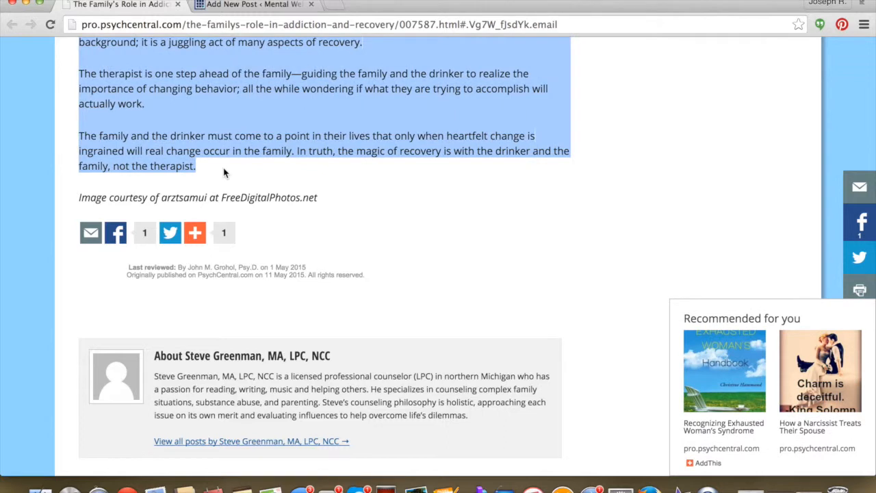
click(252, 5)
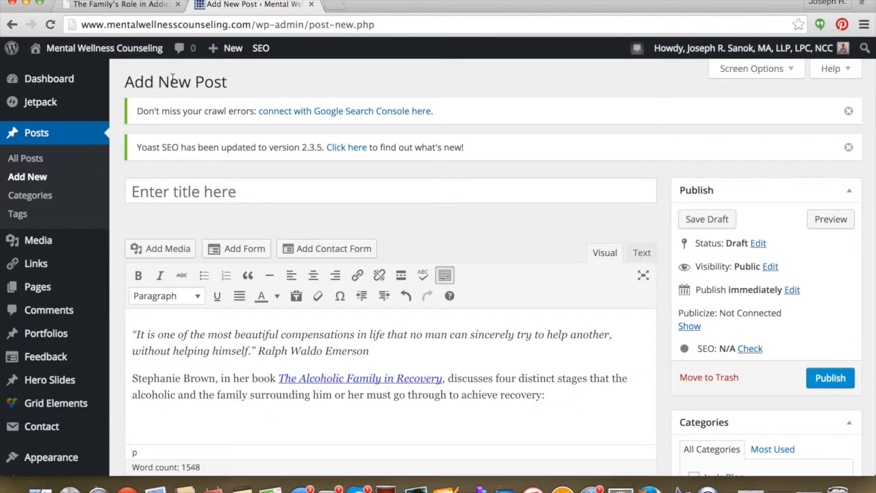
Title the draft 'The Family's Role in Addiction and Recovery' copied from the article headline.
click(120, 6)
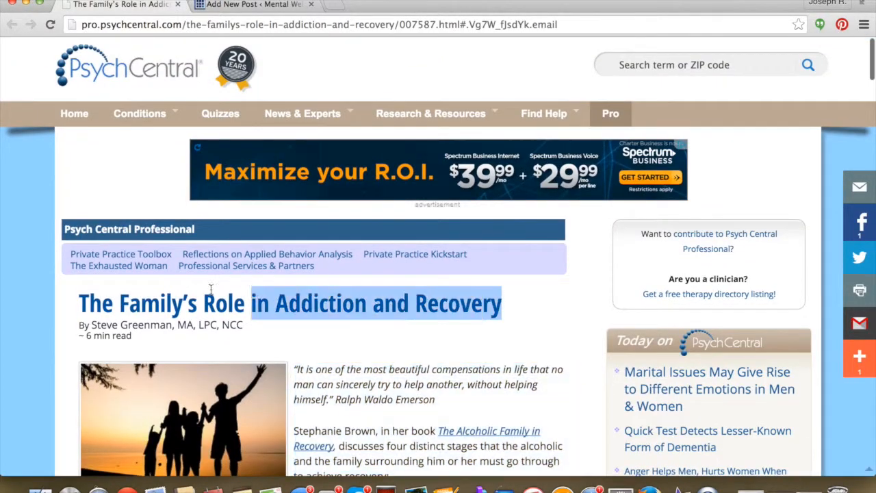
click(517, 306)
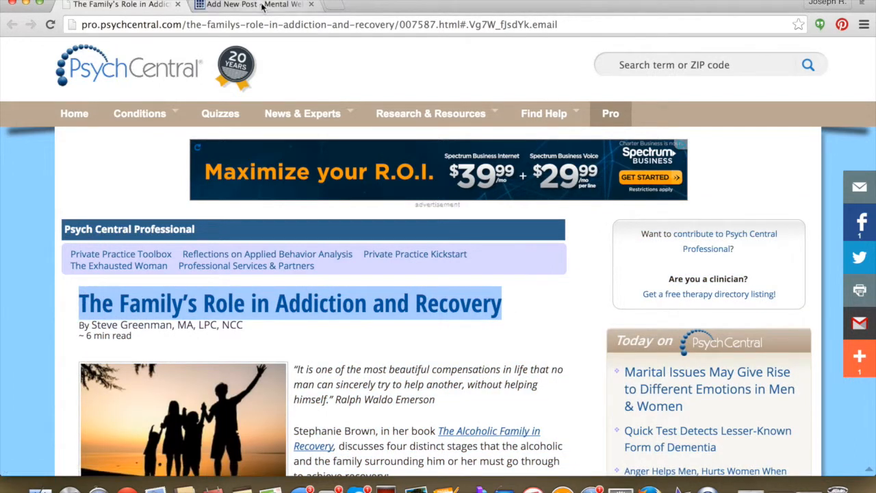
click(253, 5)
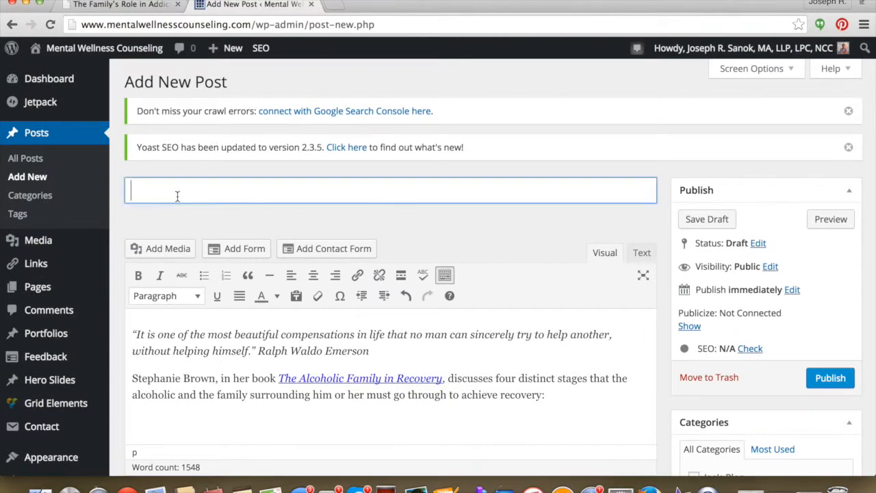
text(The Family's Role in Addiction and Recovery)
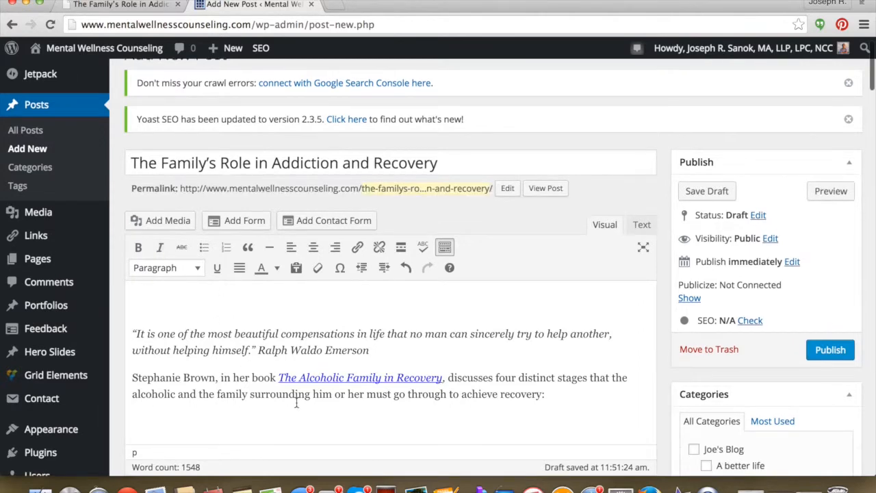
scroll(down, 3)
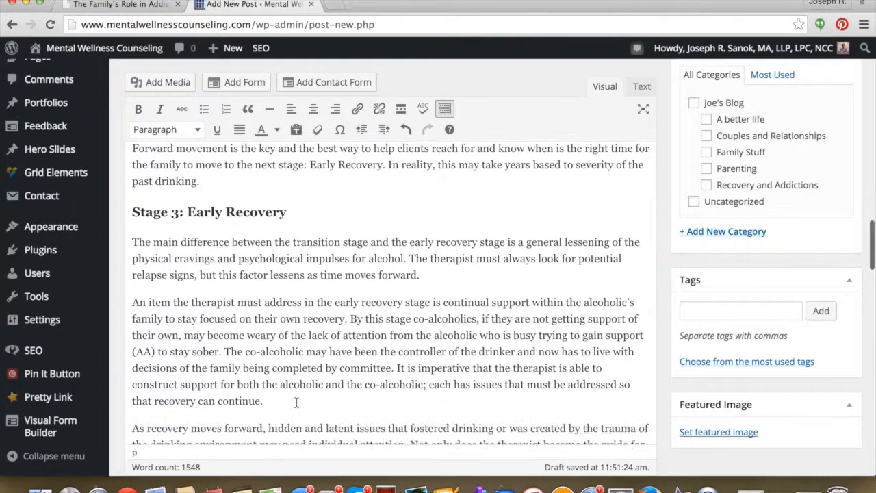
scroll(down, 3)
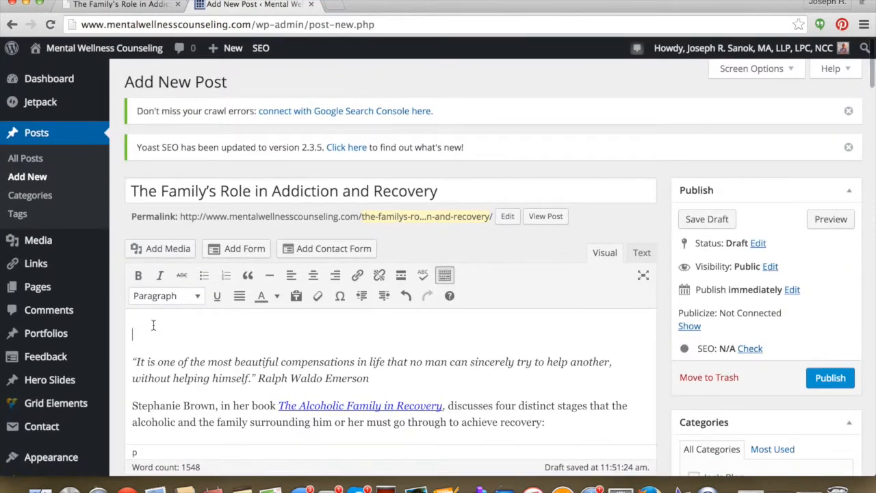
Add the bold byline 'By: Steve Greenman, MA, LPC, NCC' above the opening quote.
text(By: Steve Greenman, MA, LPC, NCC)
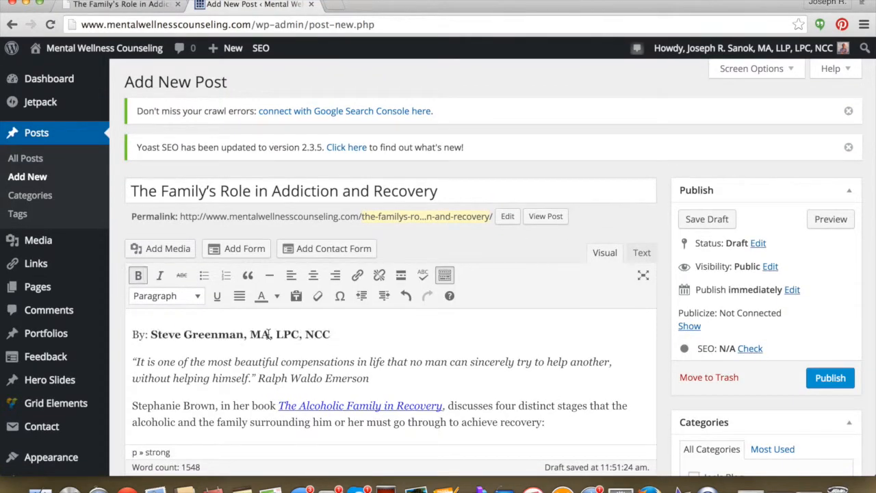
click(137, 274)
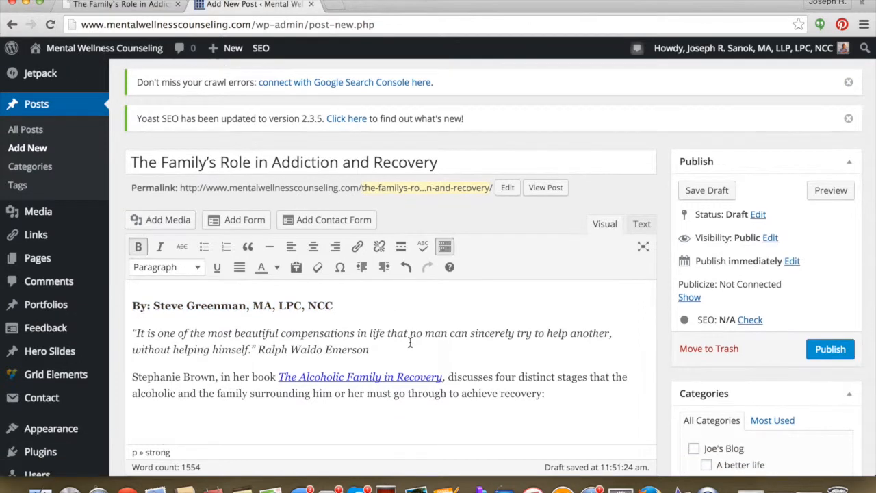
scroll(down, 3)
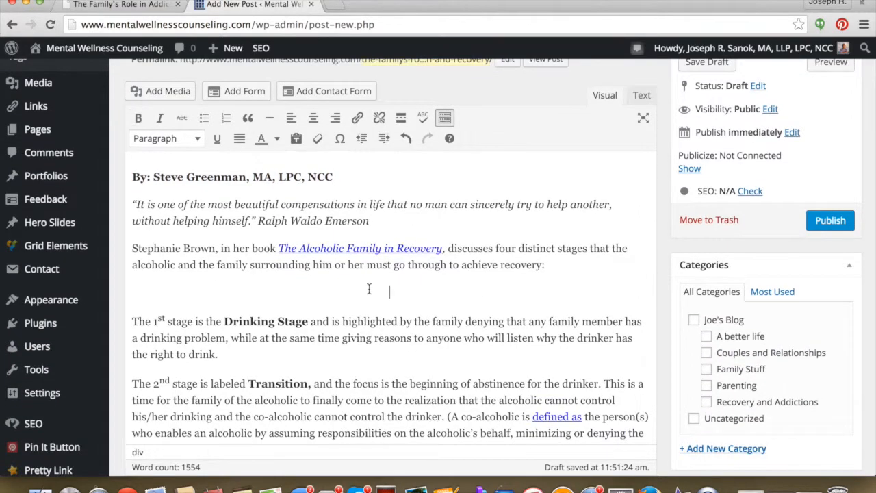
scroll(down, 3)
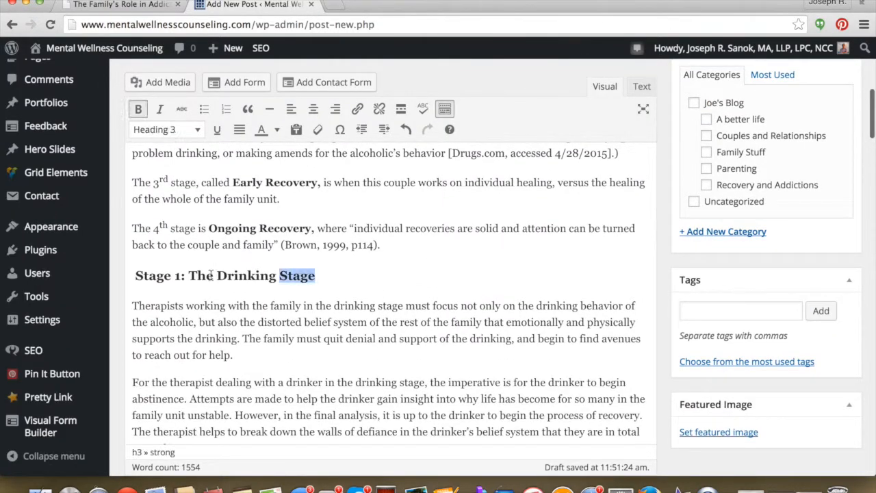
Restyle the earlier stage section title as a top-level heading.
click(167, 129)
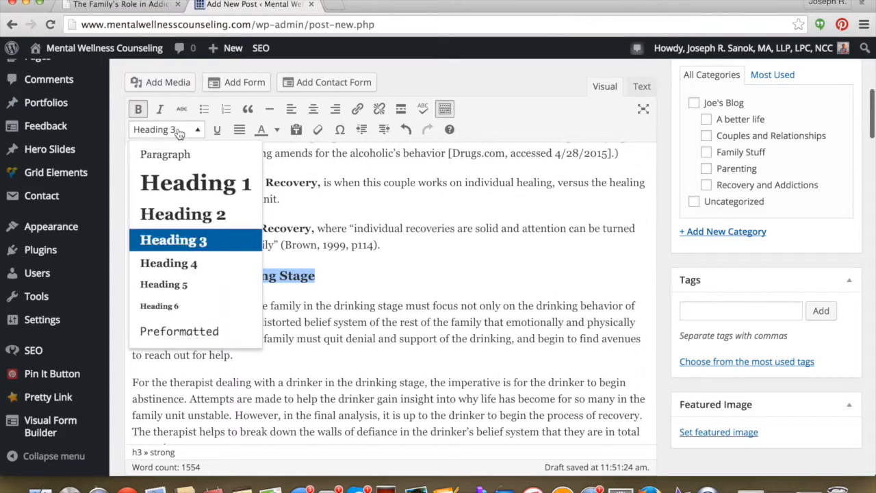
click(164, 154)
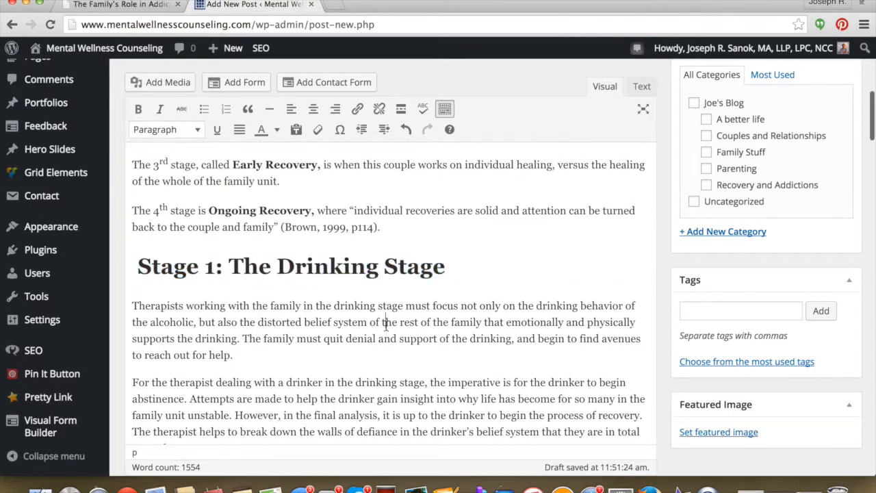
scroll(down, 3)
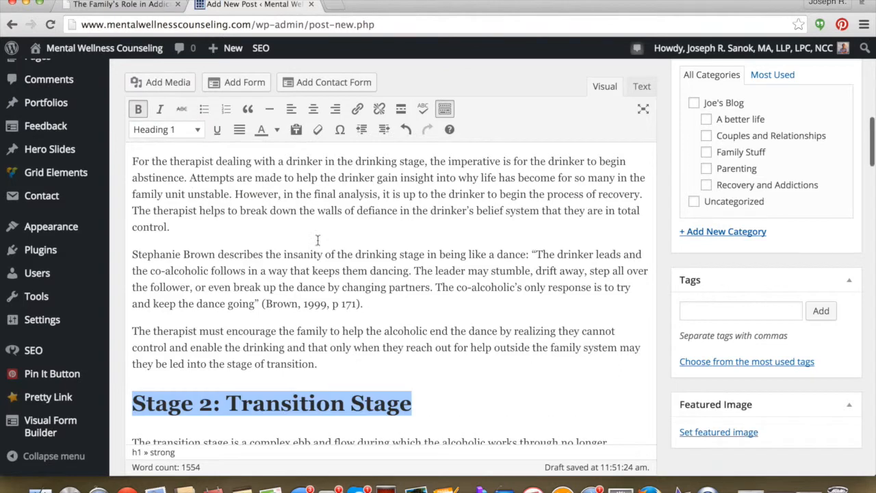
scroll(down, 3)
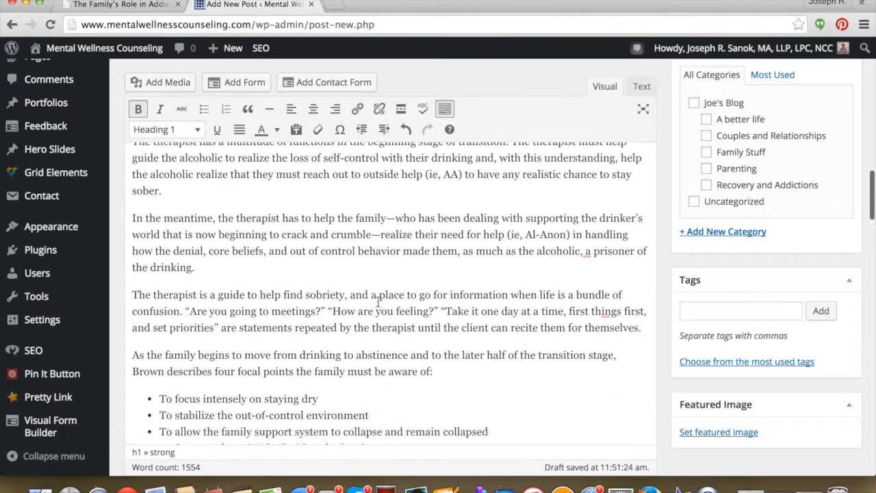
scroll(down, 3)
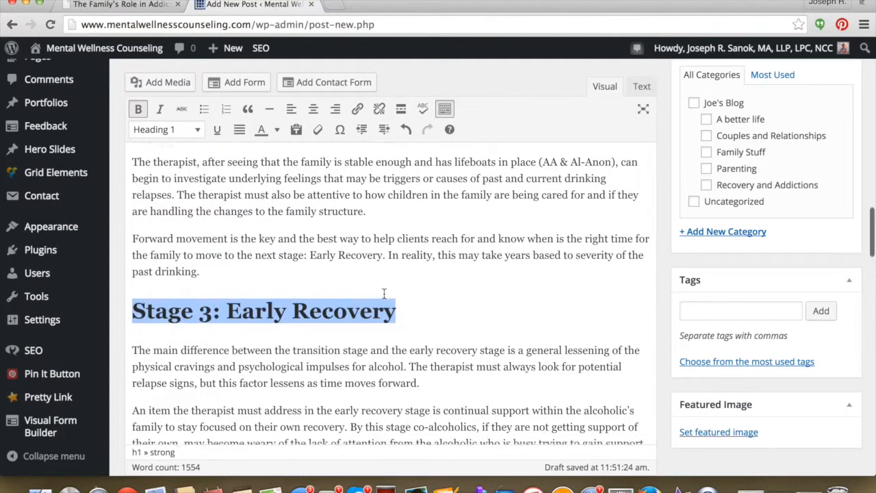
scroll(down, 3)
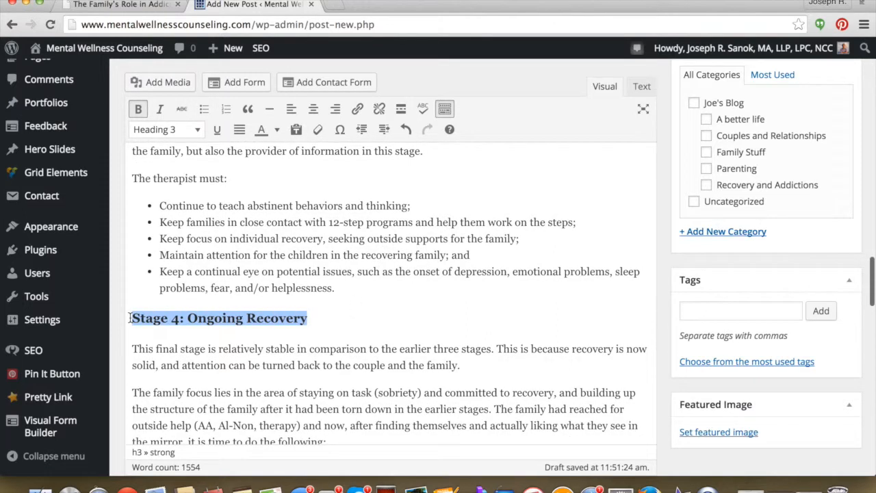
Make 'Stage 4: Ongoing Recovery' and 'Final Thoughts' top-level headings.
click(165, 129)
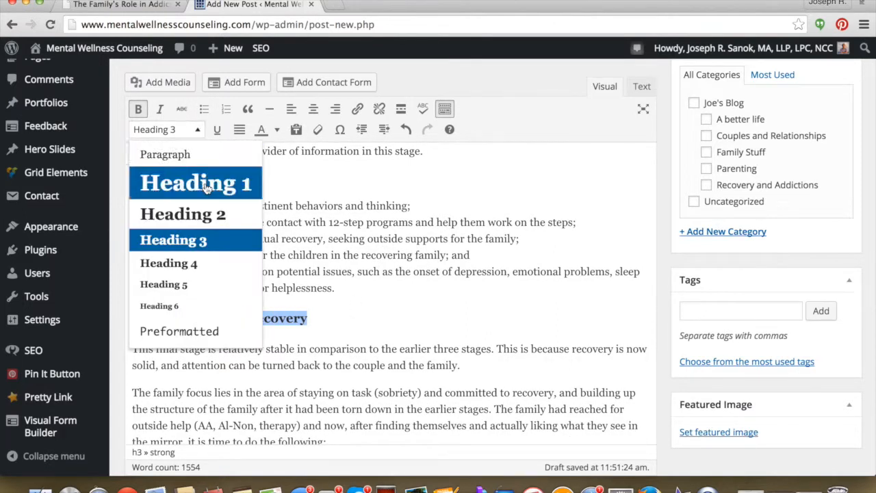
click(194, 184)
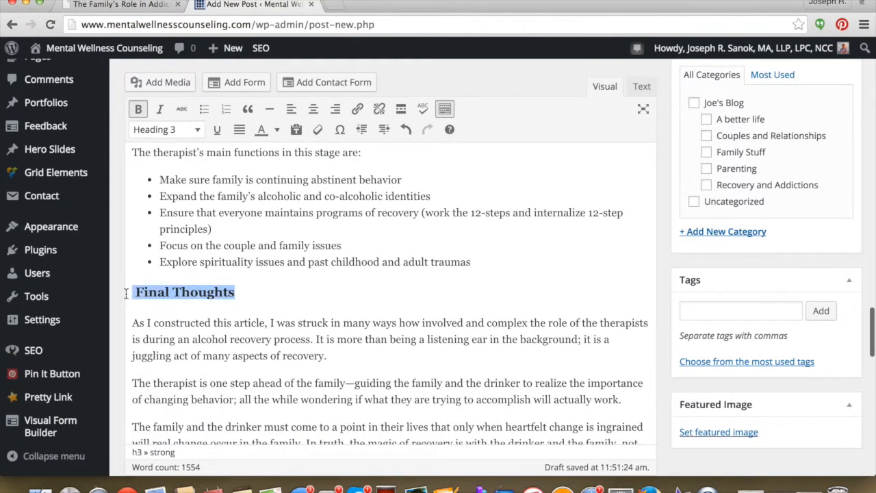
click(164, 129)
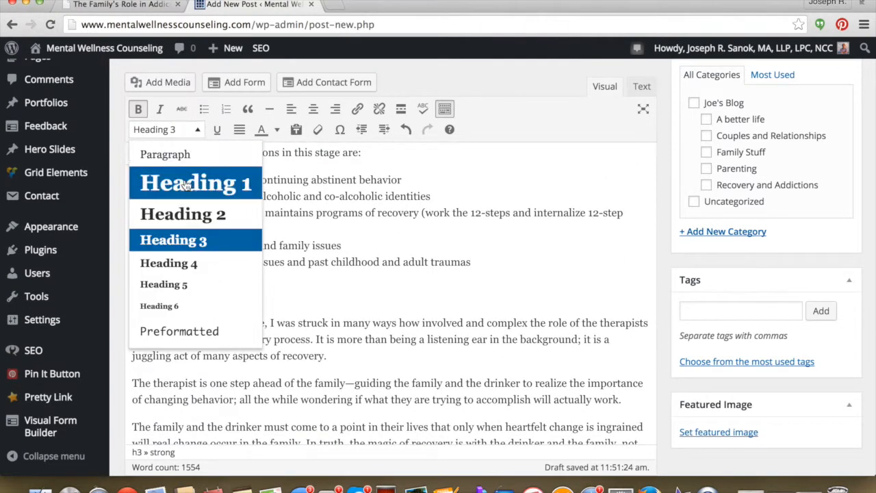
click(195, 183)
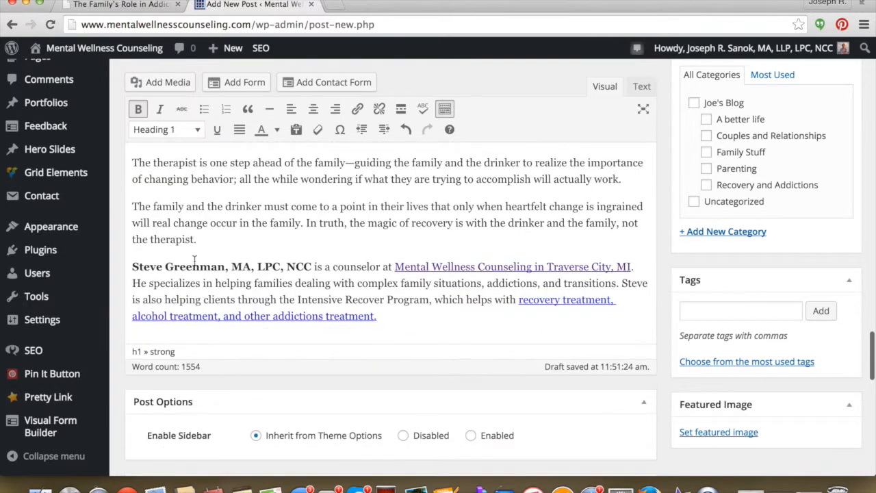
click(133, 266)
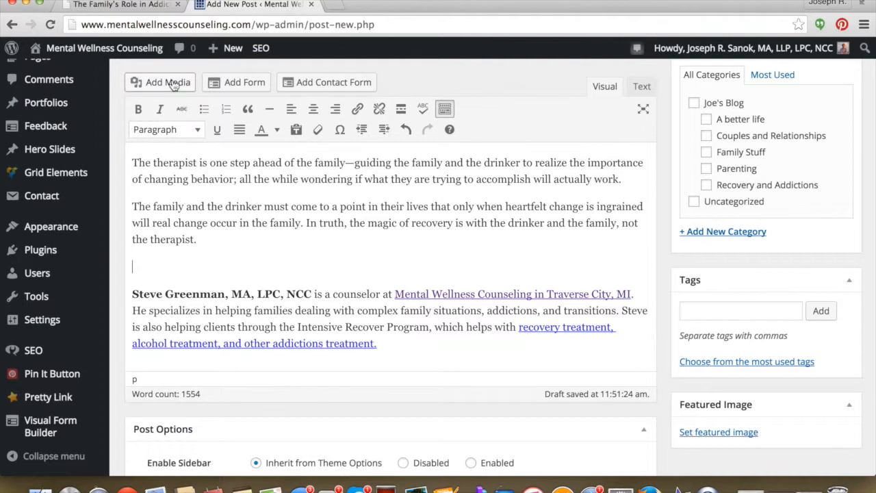
click(167, 82)
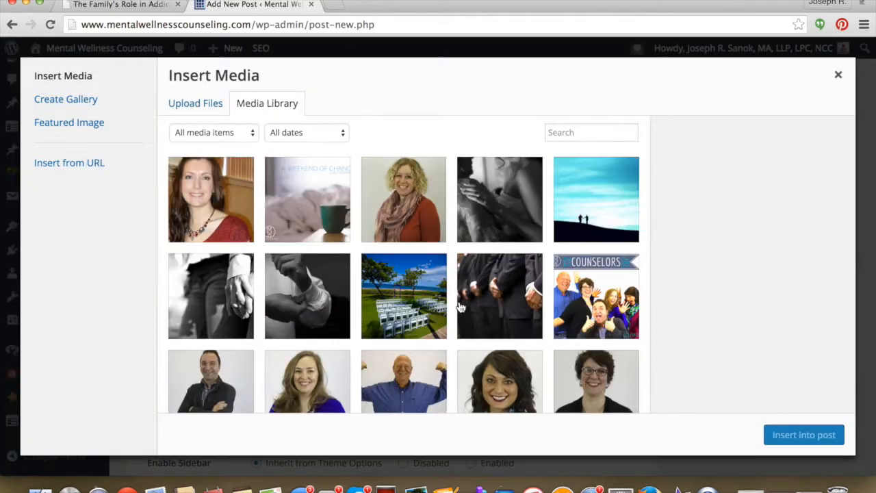
click(404, 296)
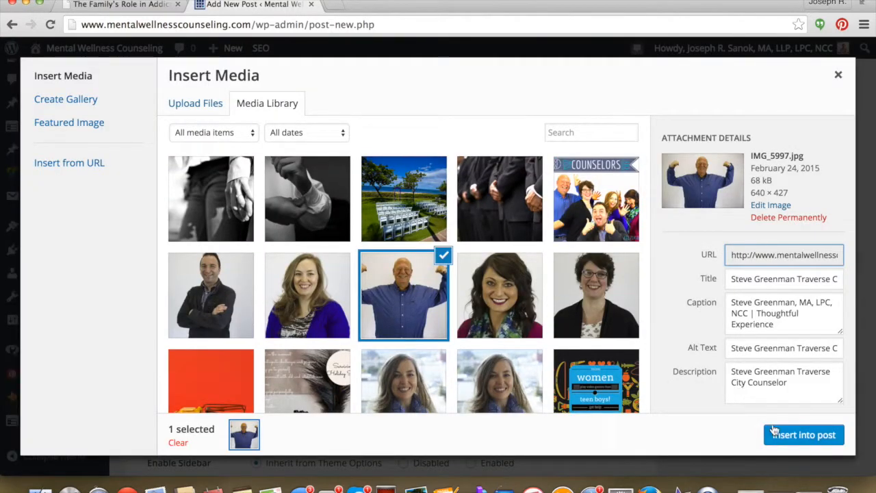
click(804, 436)
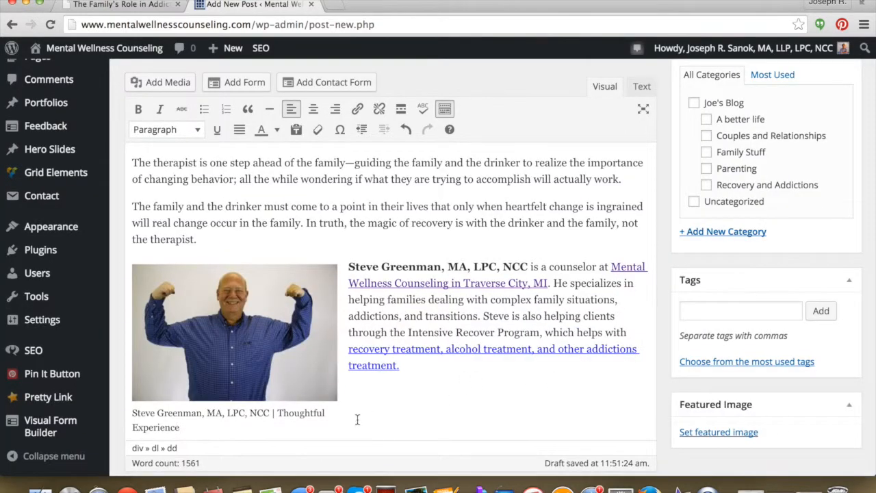
mouse_move(312, 341)
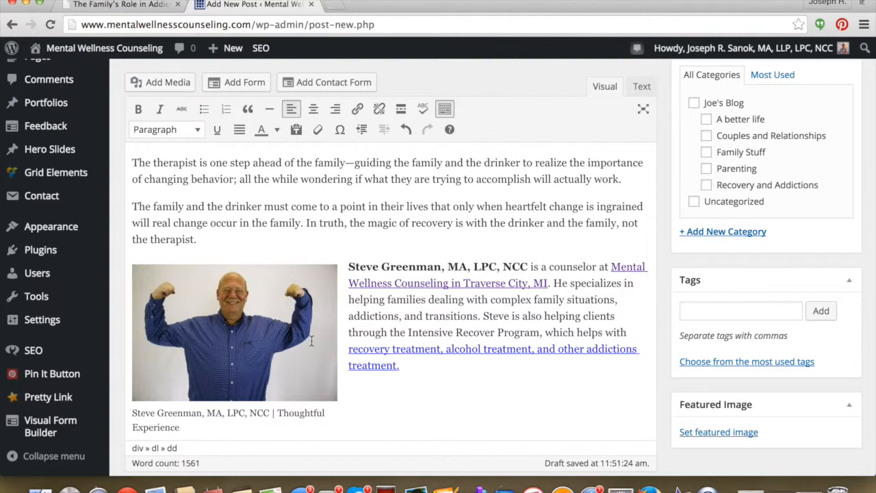
click(235, 333)
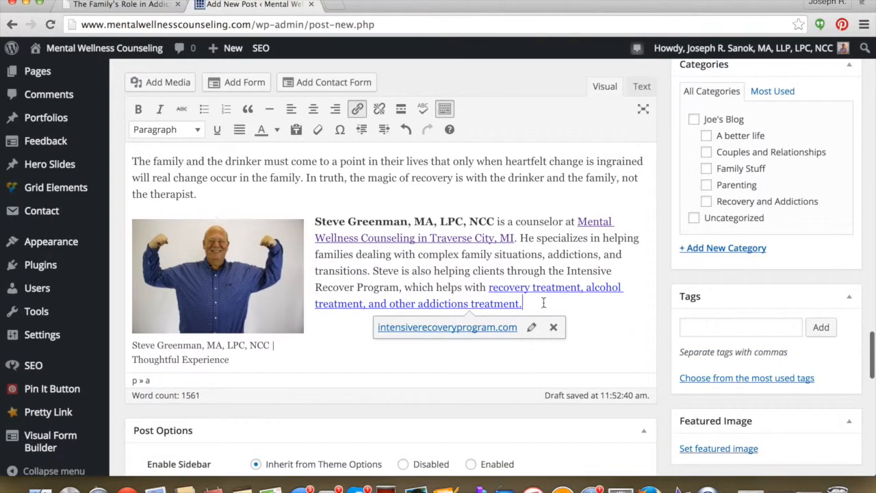
text(Contact Steve at)
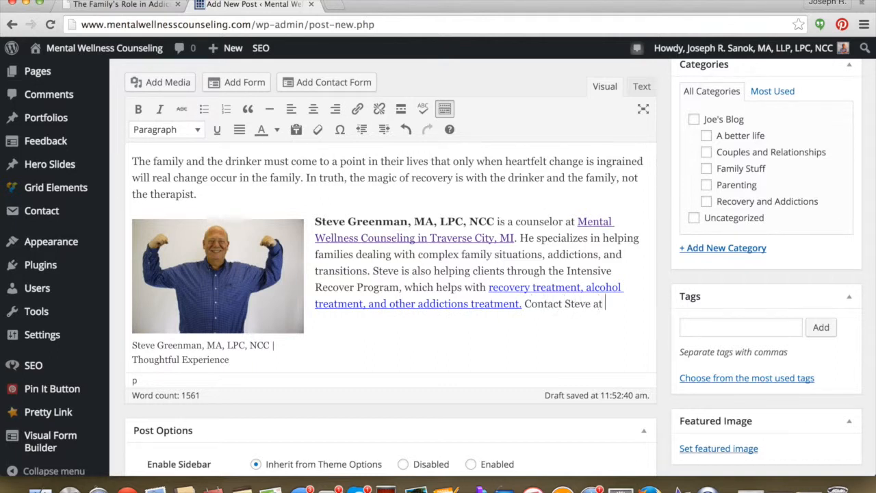
text(231-714-0)
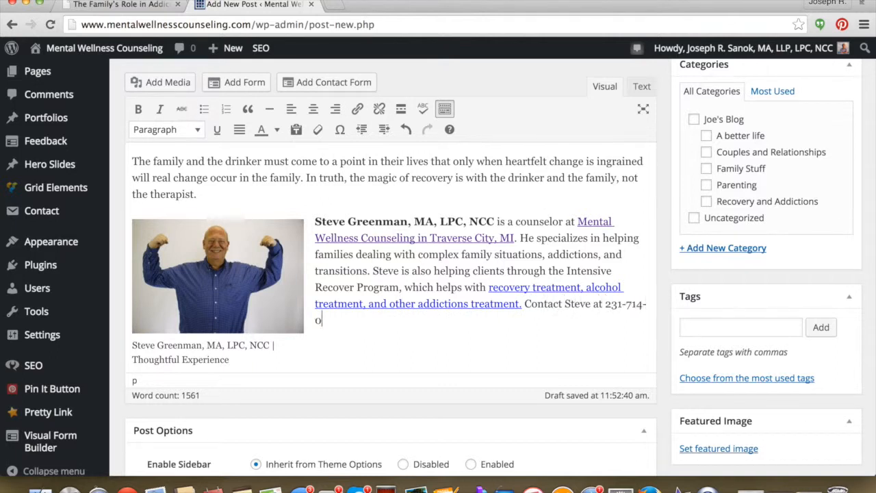
text(282 e)
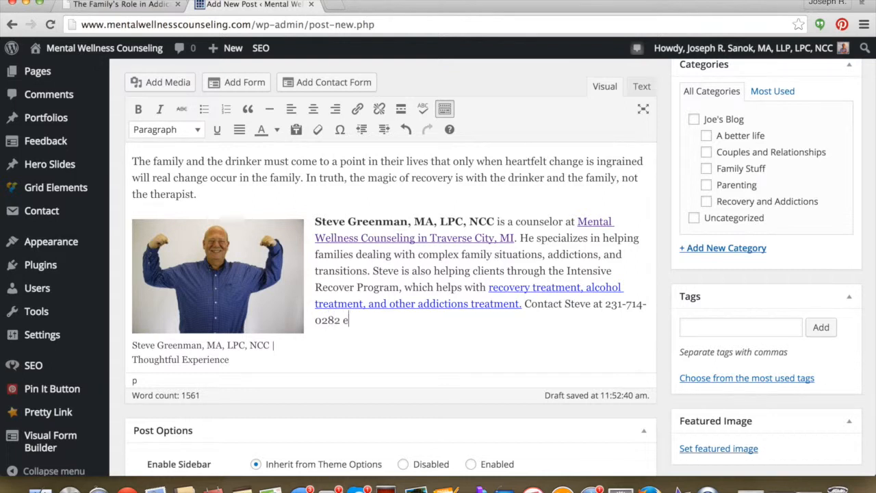
text(xt.)
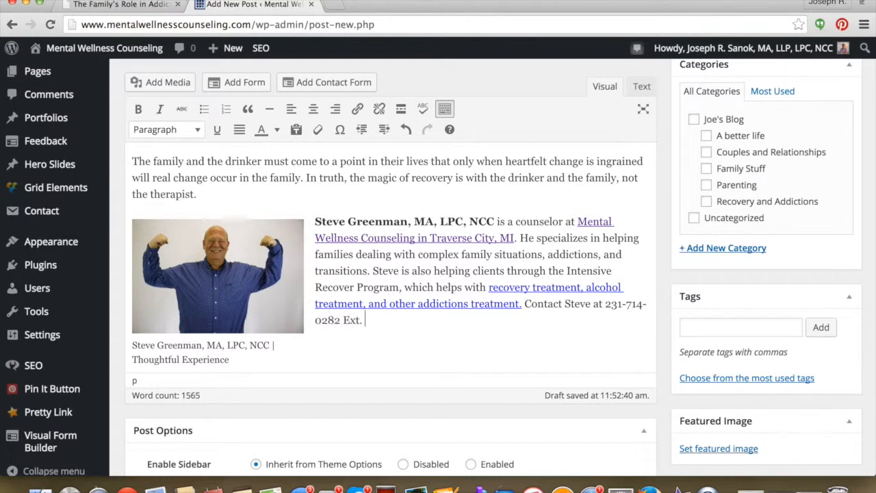
text(701)
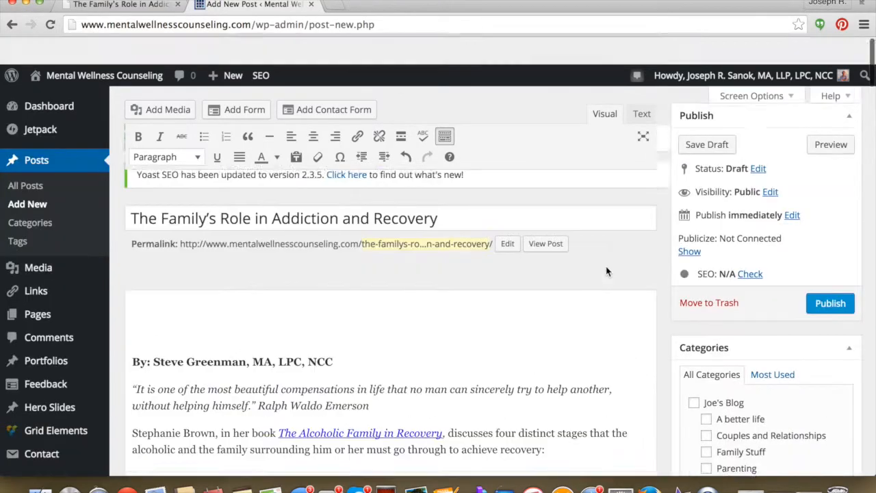
Tick the Family Stuff, Recovery and Addictions, and Joe's Blog categories.
scroll(down, 3)
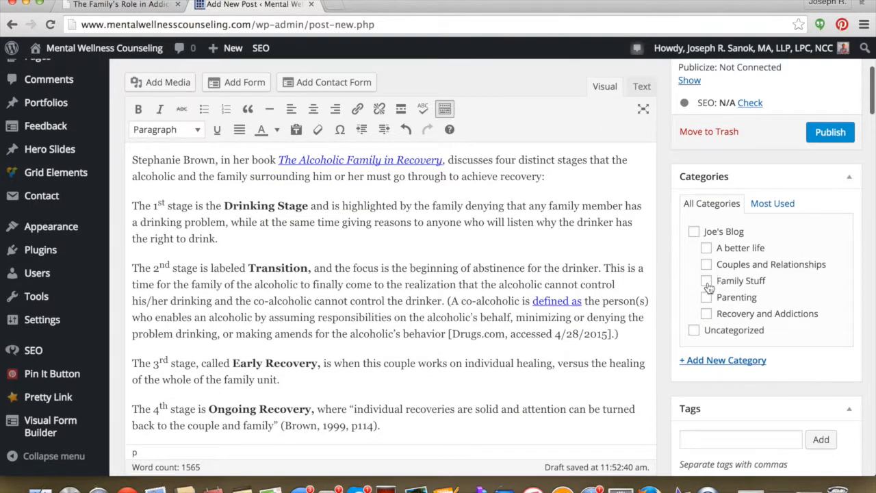
click(707, 281)
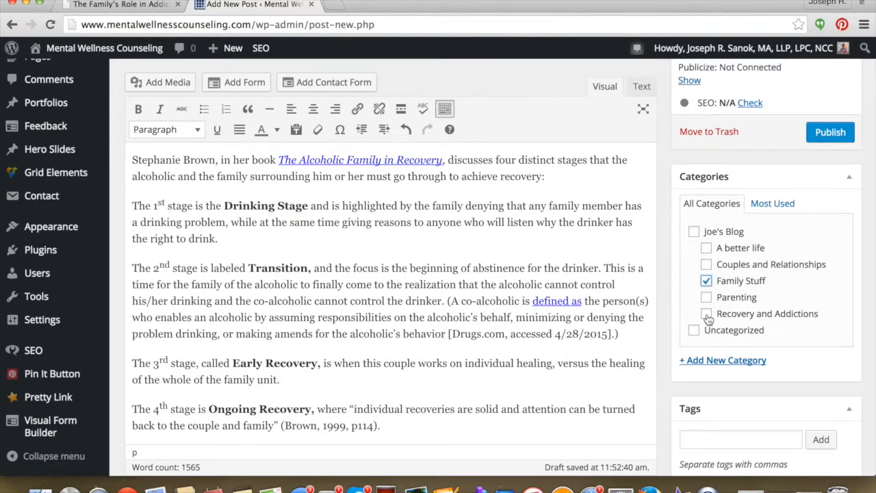
click(707, 314)
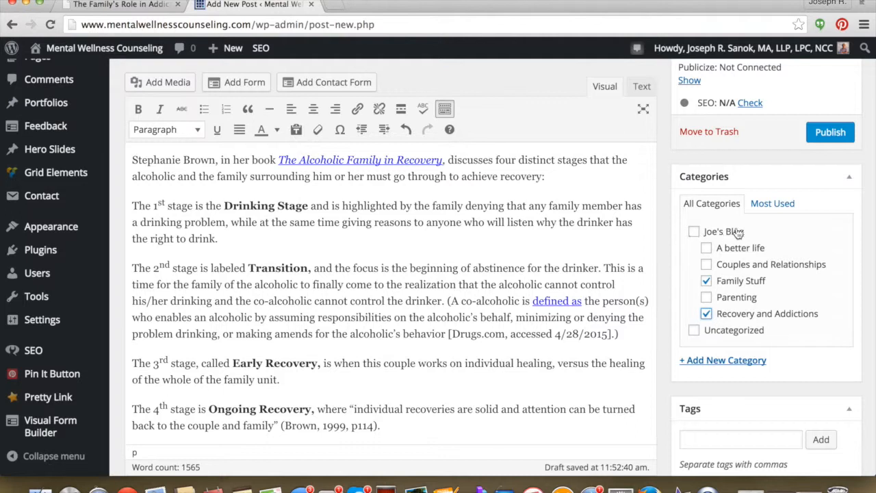
click(693, 232)
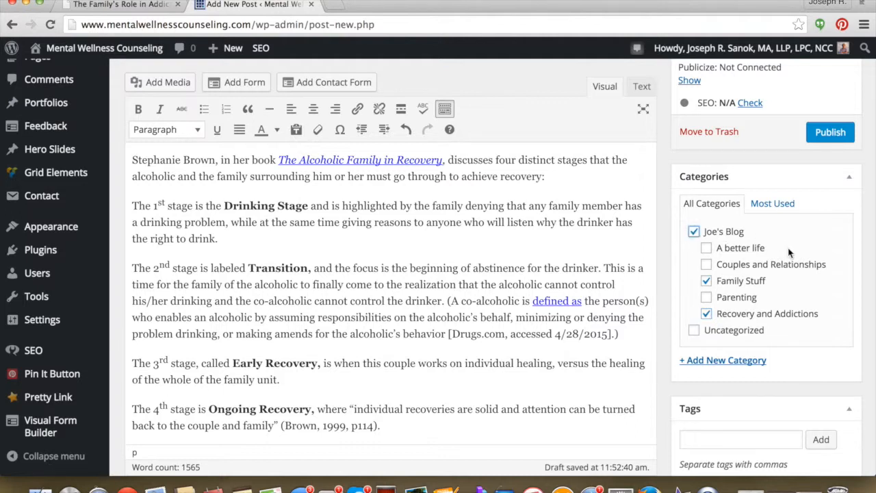
scroll(down, 3)
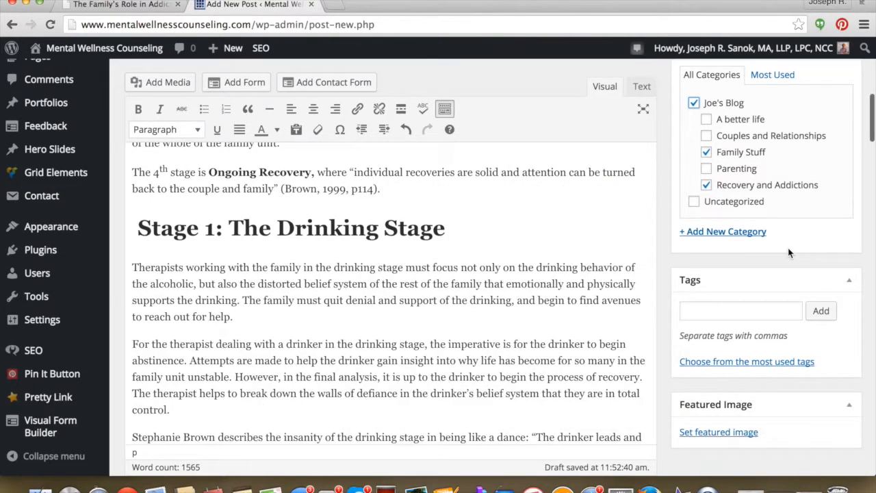
Add the tags drinking, addictions, family and how to help family to the post.
click(741, 311)
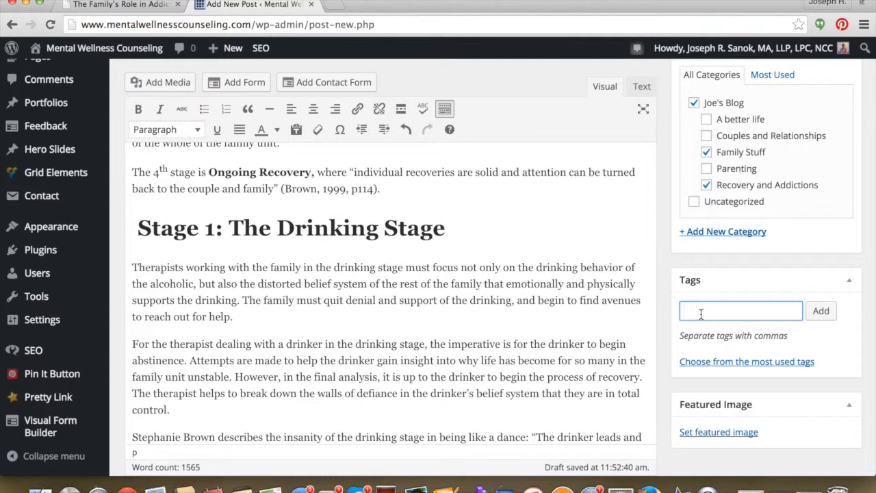
text(drinking)
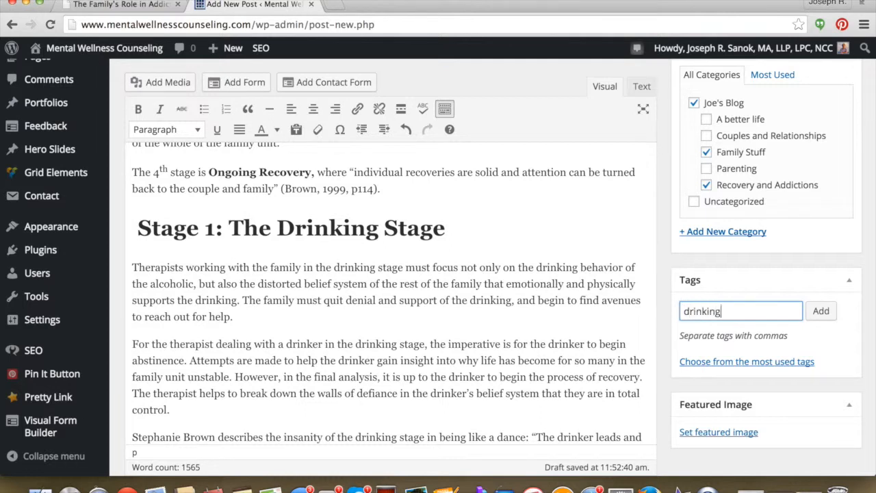
text(, addictions,)
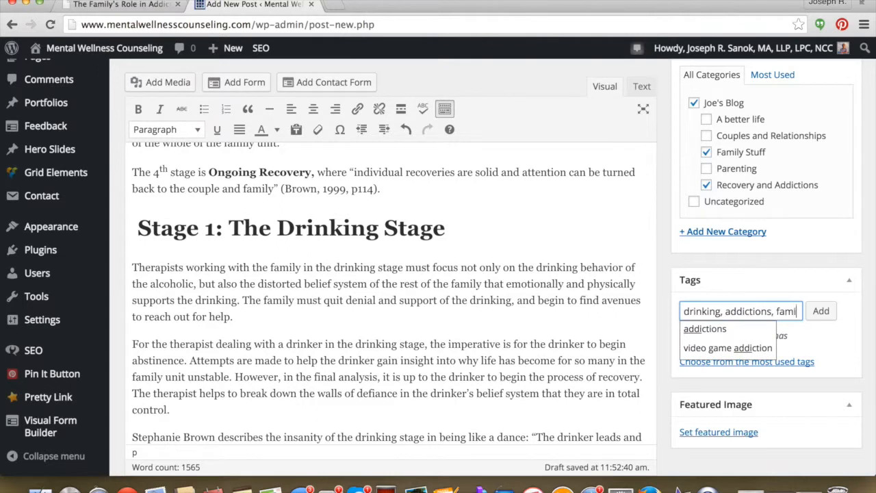
text(family, addictions)
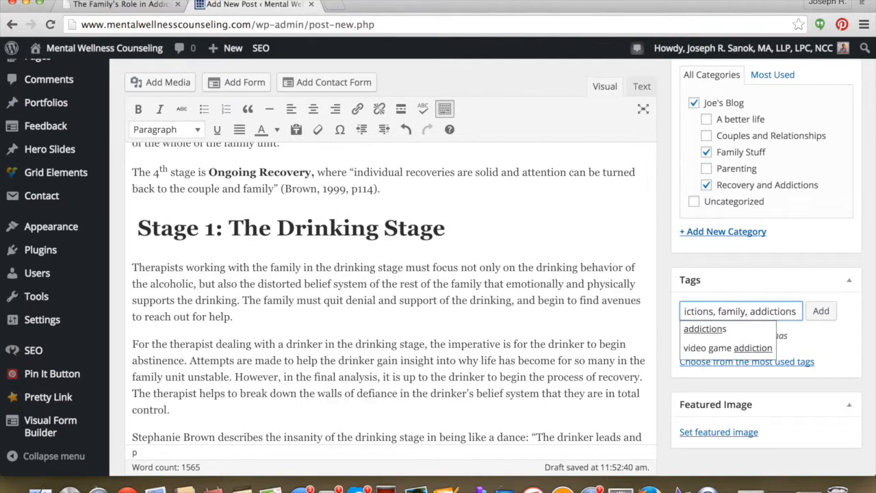
text(addiction)
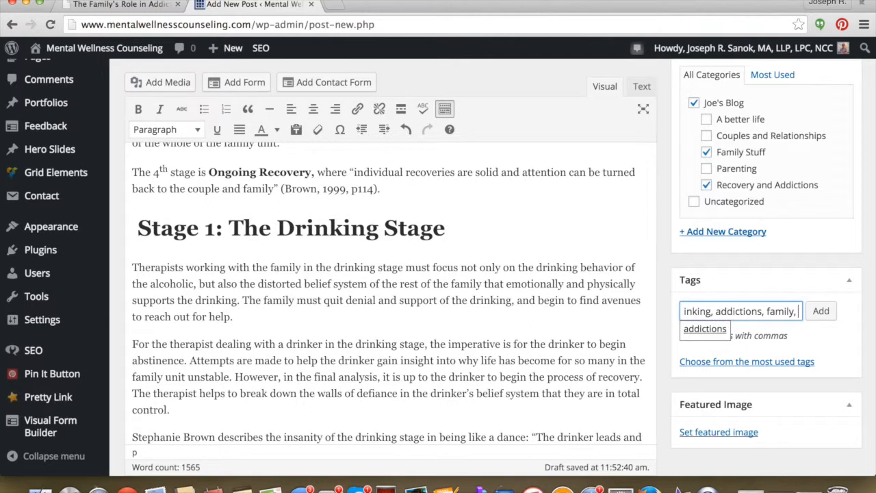
text(how to help family)
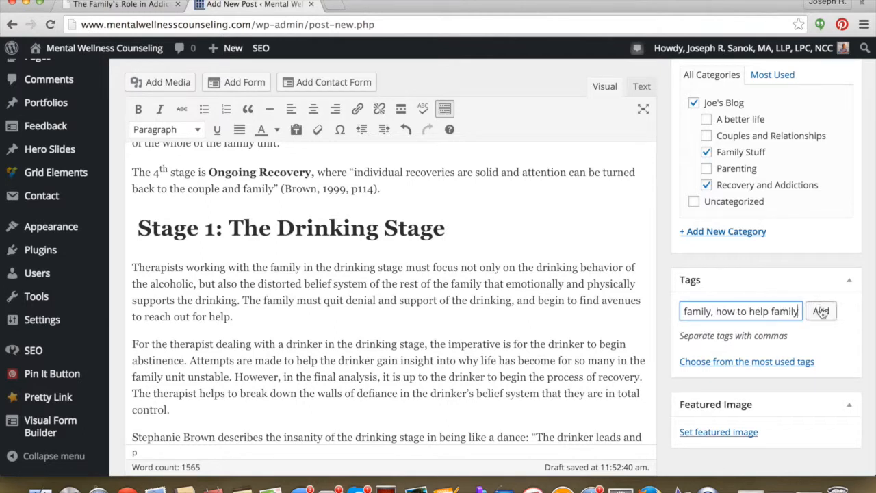
click(821, 311)
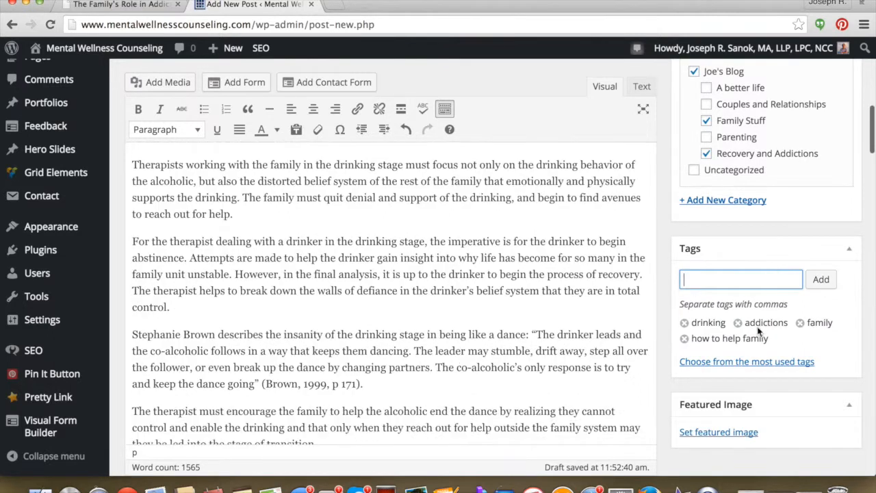
scroll(down, 3)
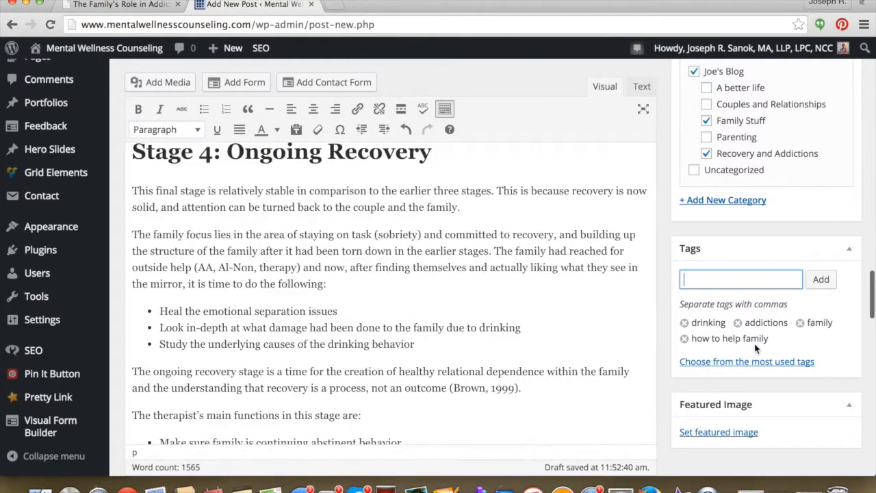
scroll(down, 3)
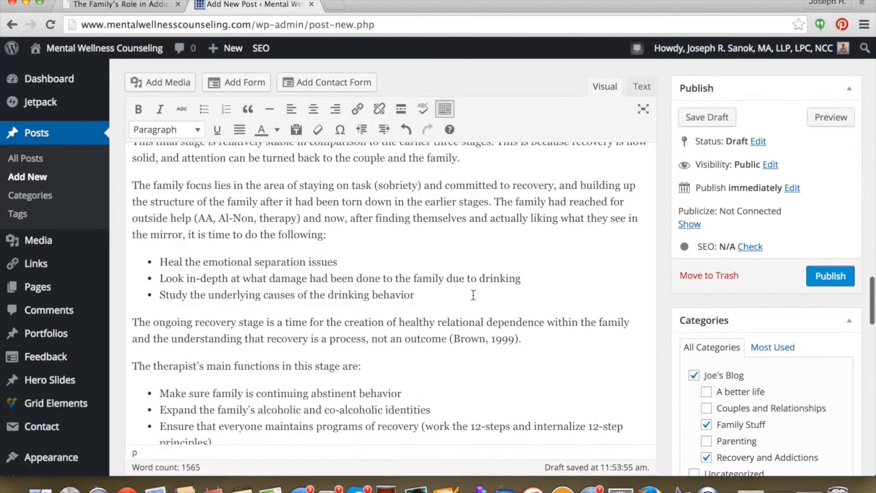
Enter 'recovery' as the Yoast SEO focus keyword and move to the Meta description field.
scroll(down, 3)
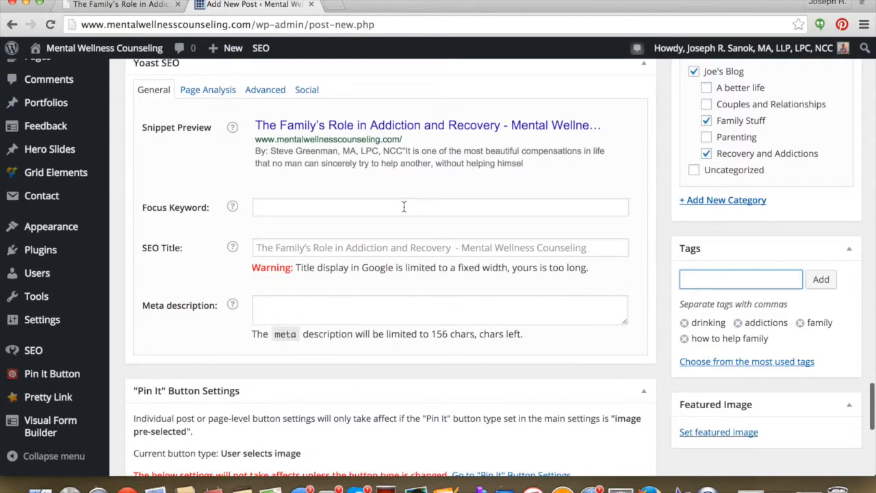
text(recovery)
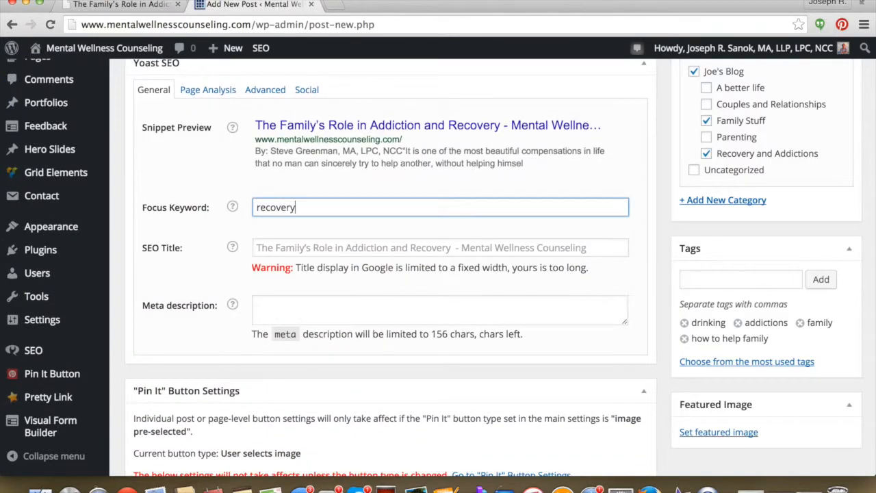
click(439, 310)
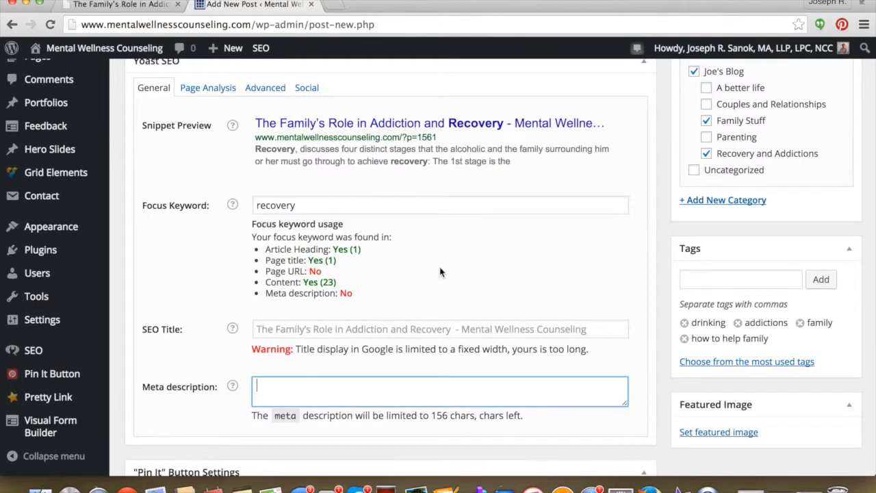
scroll(down, 3)
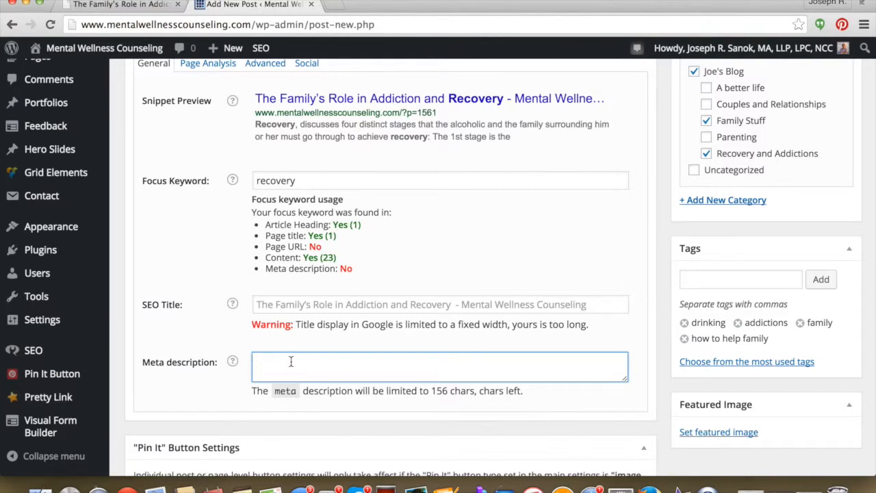
Write a meta description about Steve Greenman, 'The Family's Role in Addiction and Recovery' and the four stages helping the family.
text(Steve Greenman)
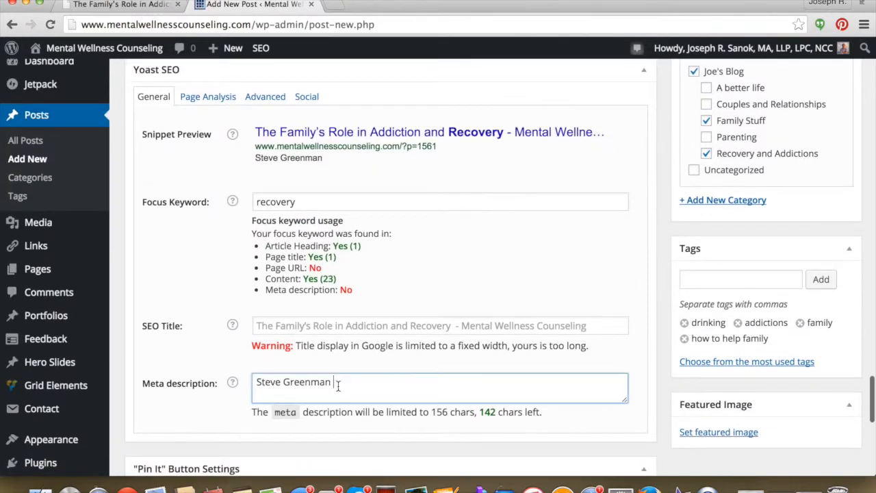
text(The Family's Role in Addiction and Recovery)
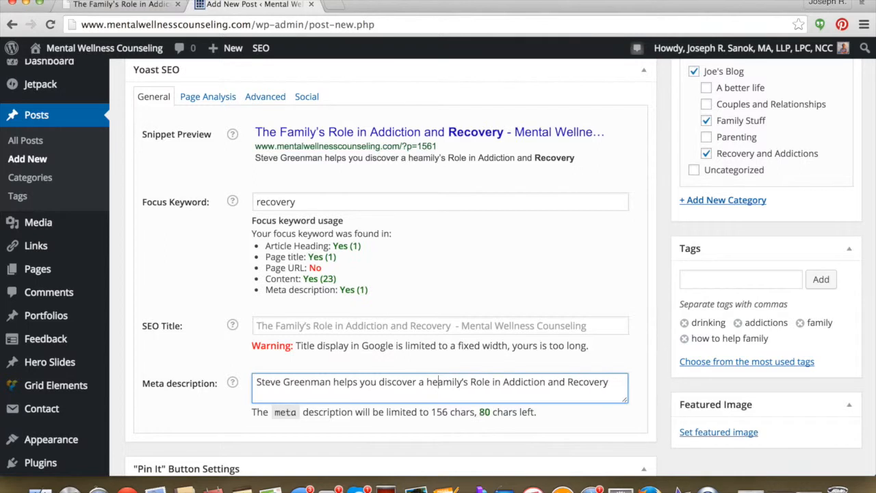
text(family's)
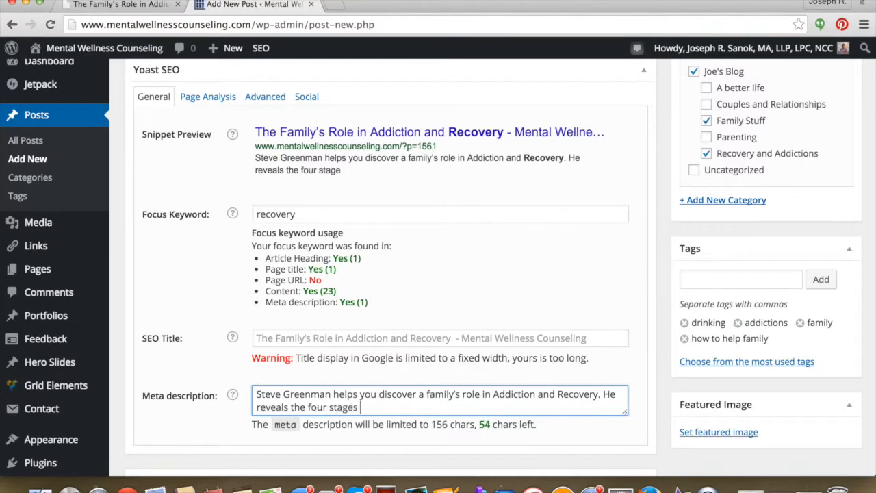
text(that will help you help your)
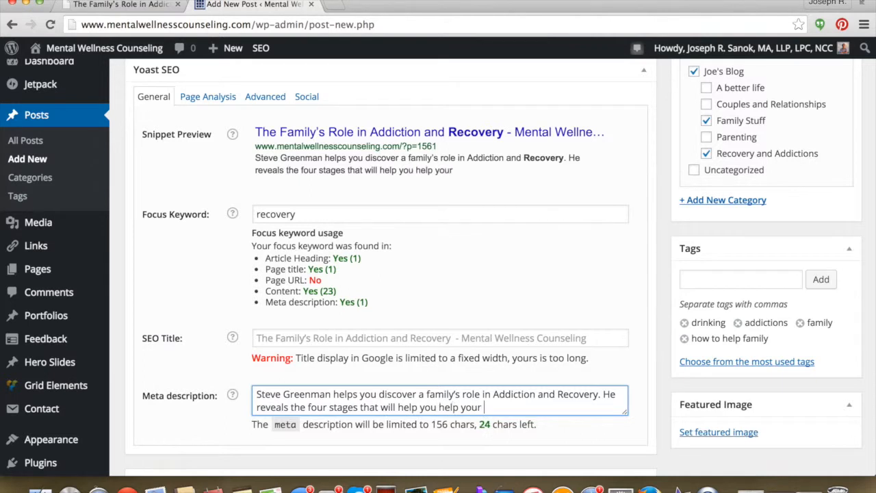
text(family.)
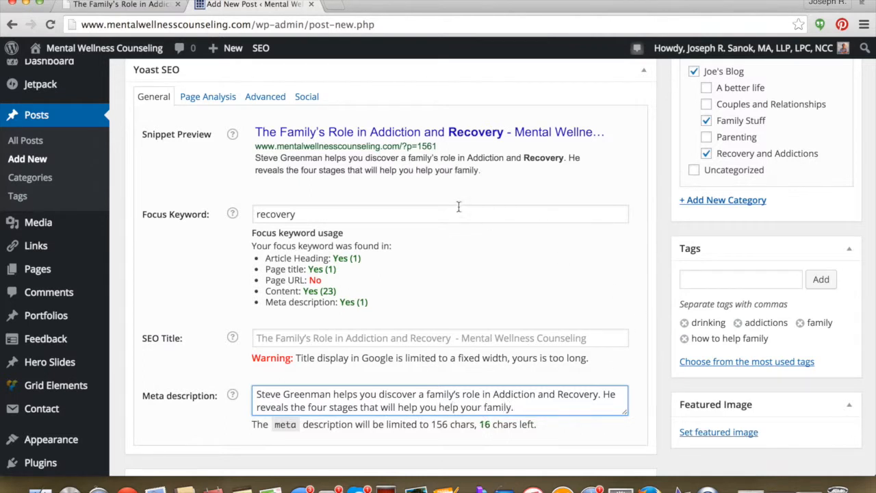
mouse_move(574, 235)
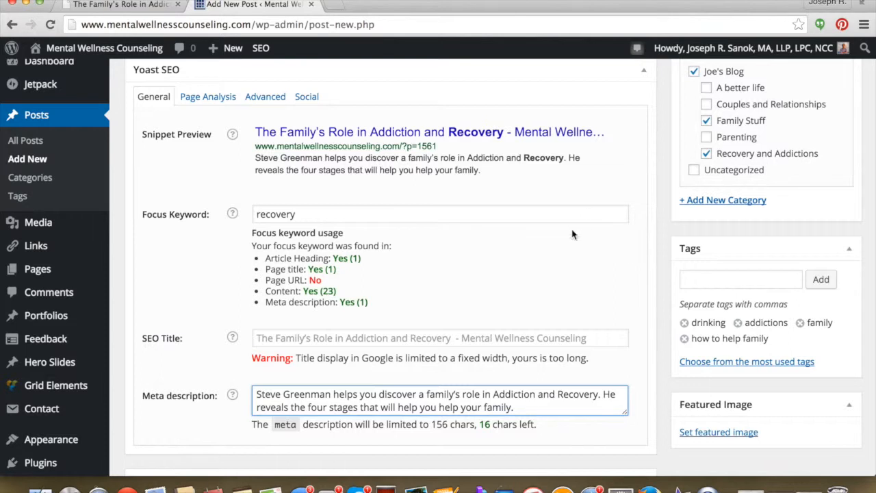
scroll(down, 3)
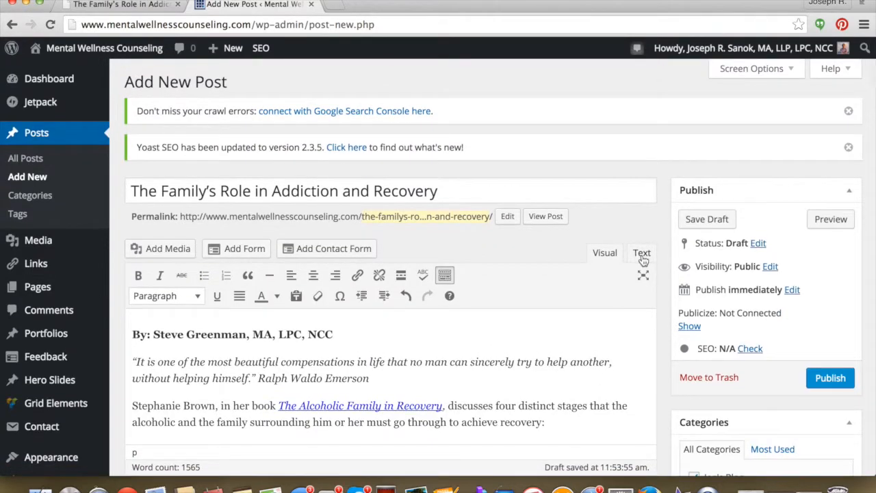
Review the post's raw HTML in Text view and return to the Visual editor.
click(641, 252)
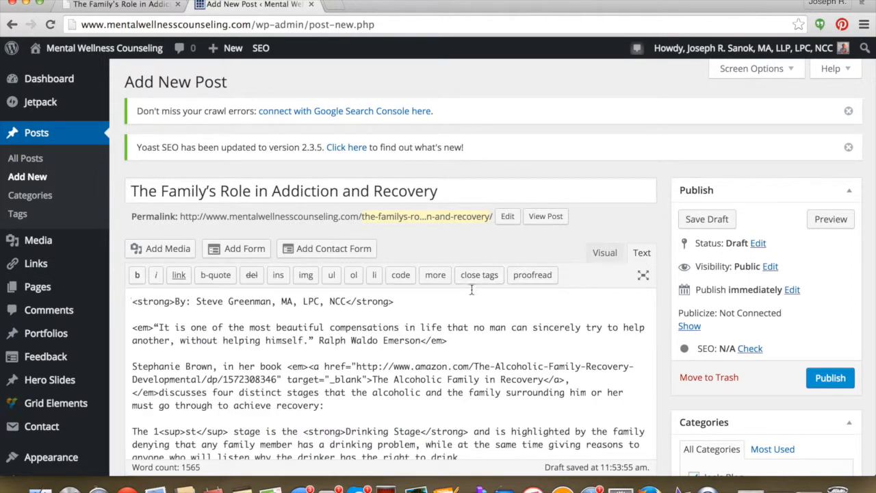
scroll(down, 3)
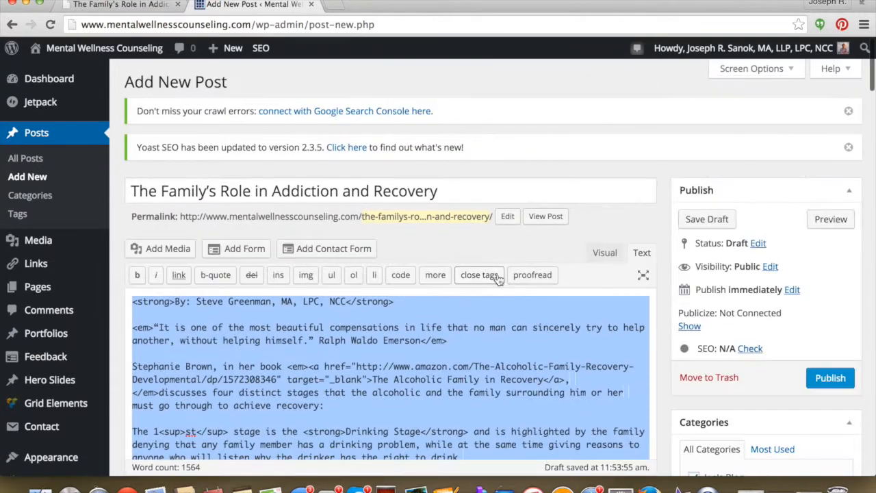
click(604, 252)
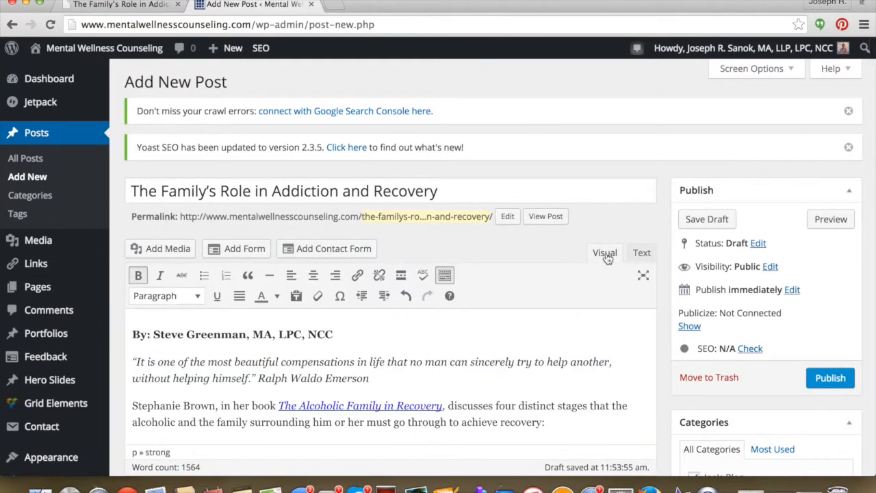
click(706, 220)
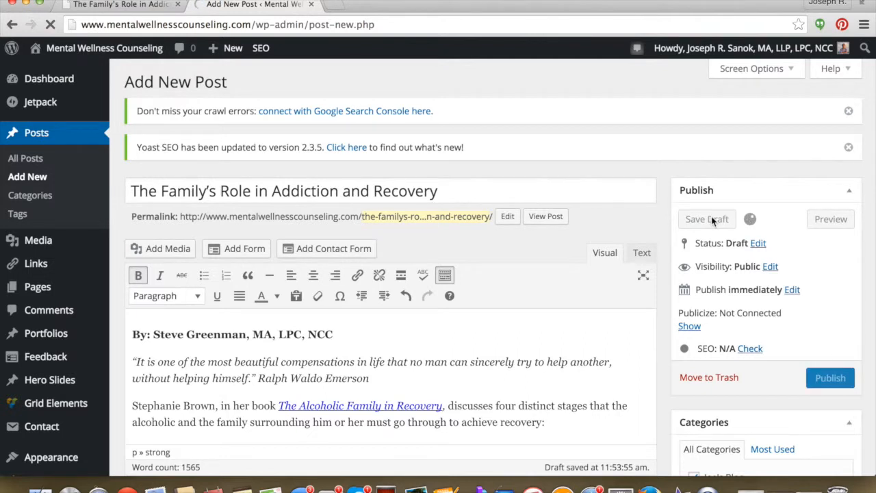
Save the post as a draft and start a fresh browser tab.
click(706, 219)
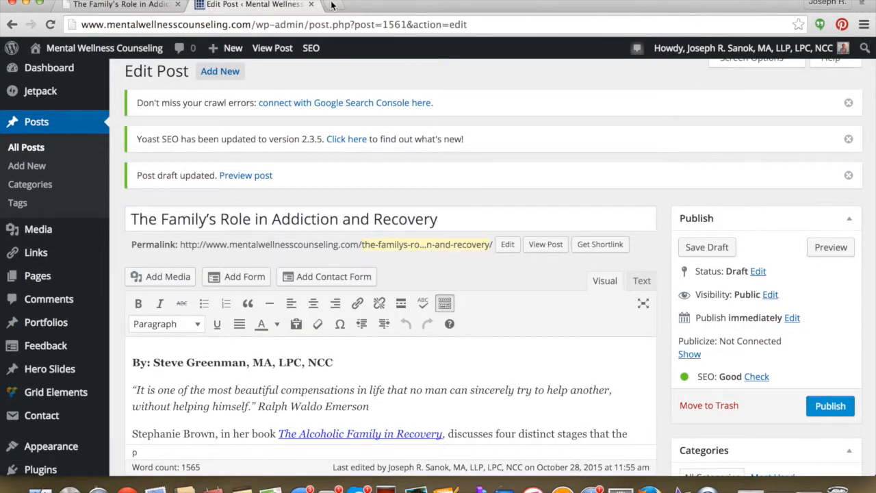
click(331, 5)
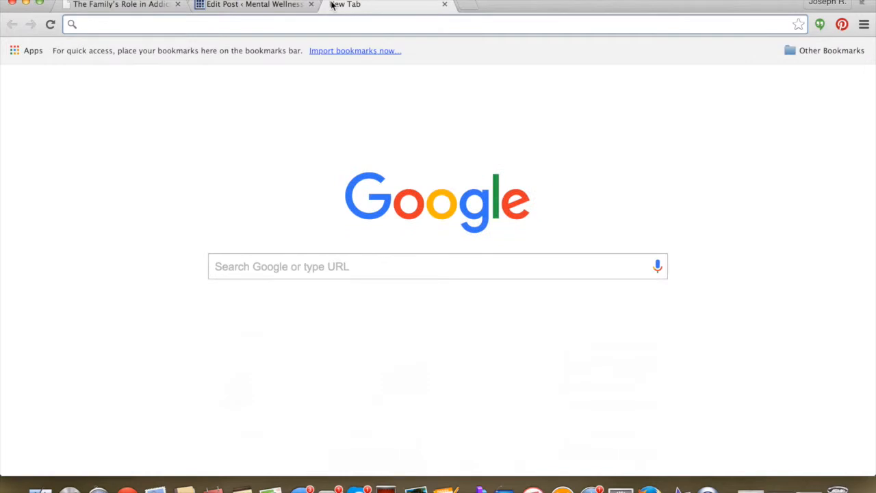
Go to unsplash.com and browse the featured photo feed for the typewriter photo.
text(unsplash.com)
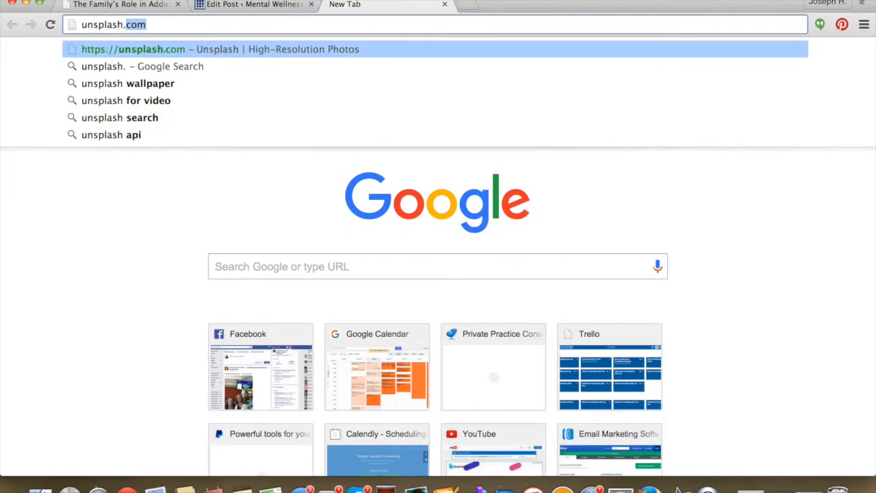
click(219, 49)
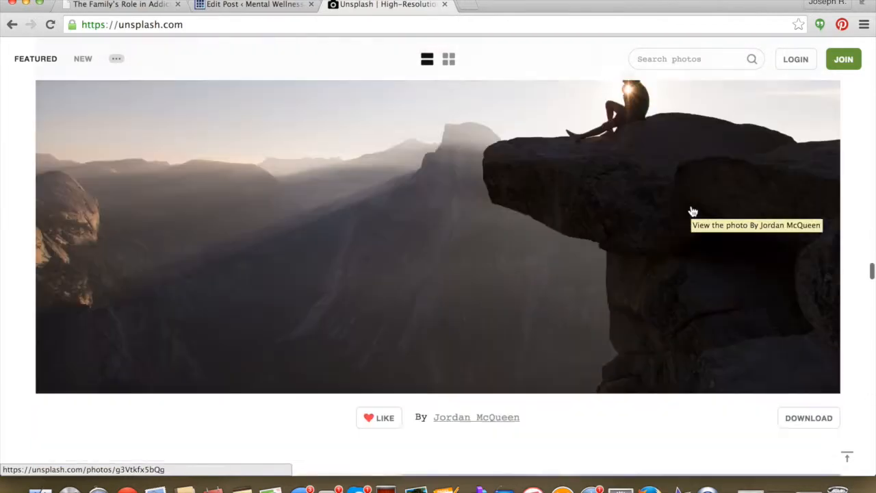
scroll(down, 3)
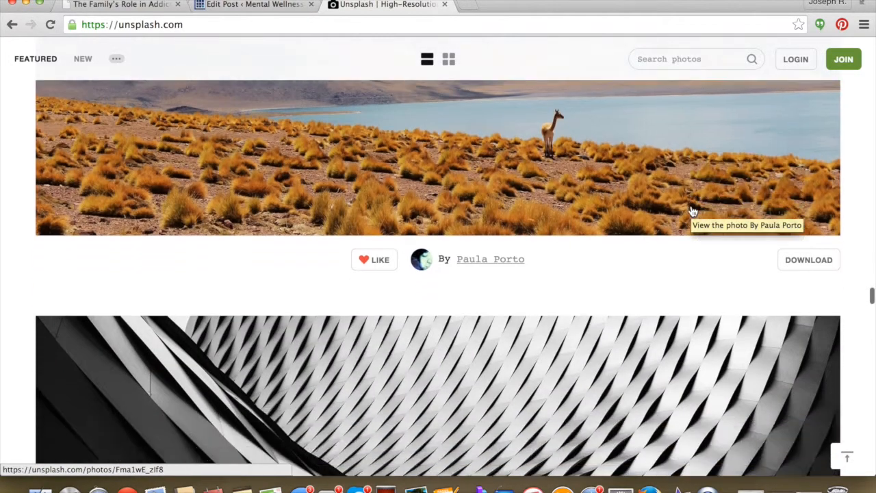
scroll(down, 3)
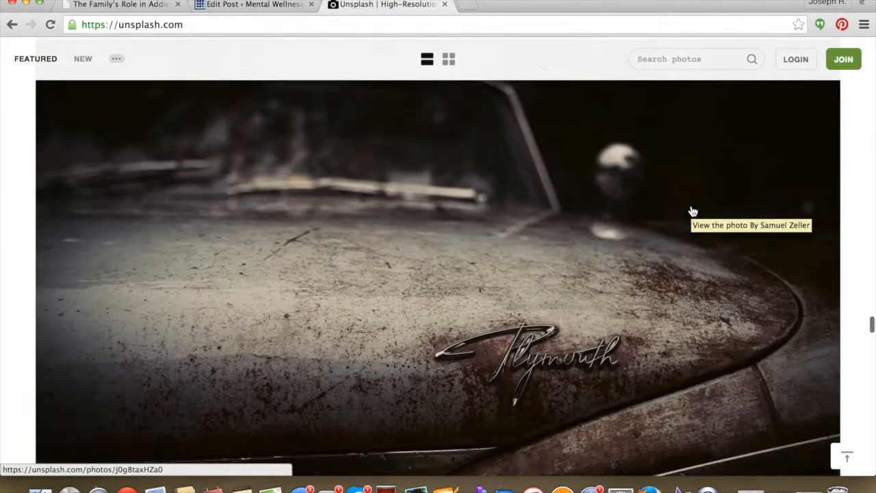
scroll(down, 3)
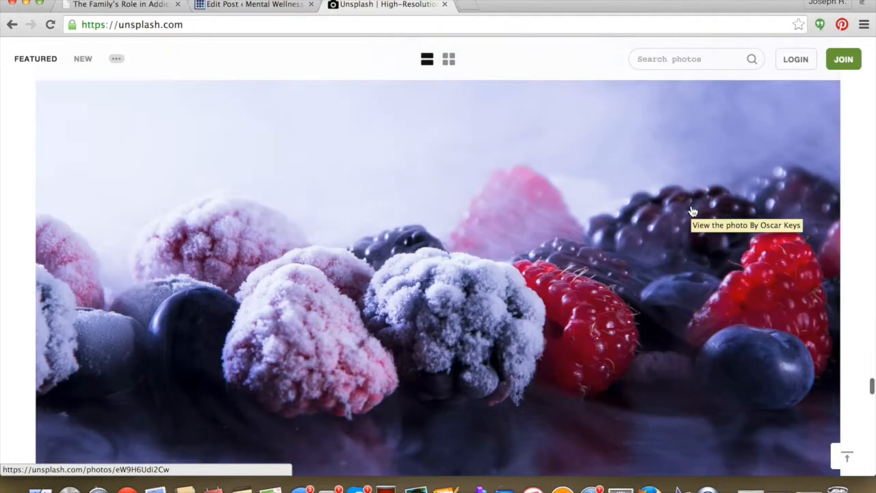
Reach the typewriter-on-wooden-desk photo and return to the Edit Post tab.
scroll(down, 3)
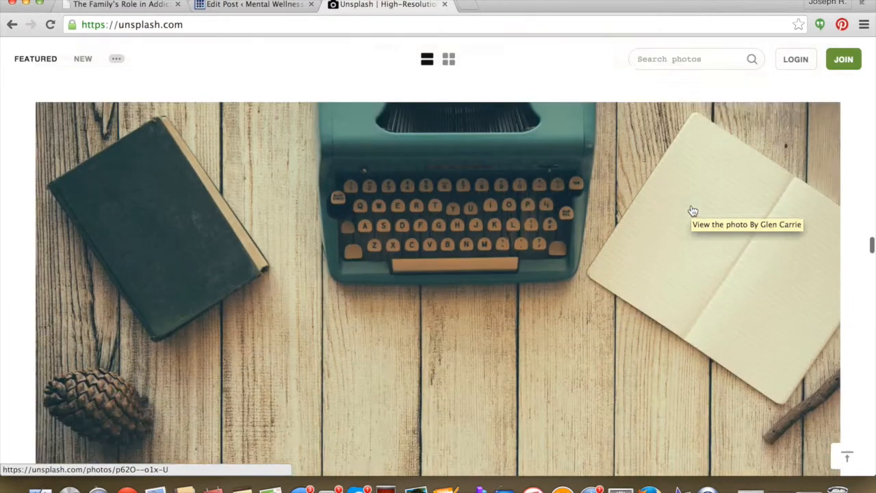
scroll(down, 3)
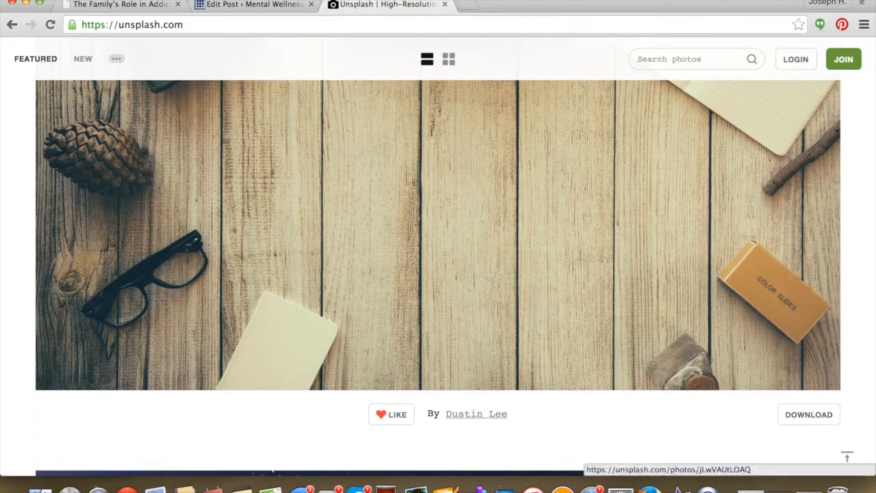
click(253, 5)
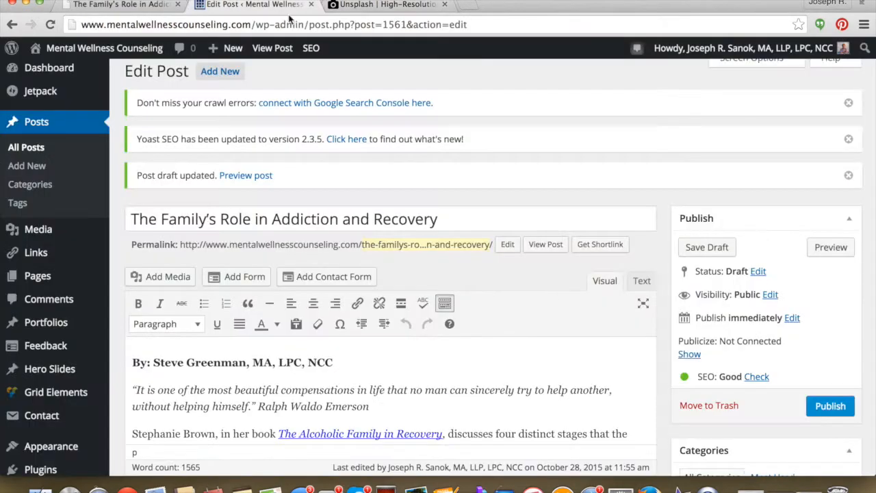
Upload typewriter.jpeg to the Media Library from the Featured Image box.
scroll(down, 3)
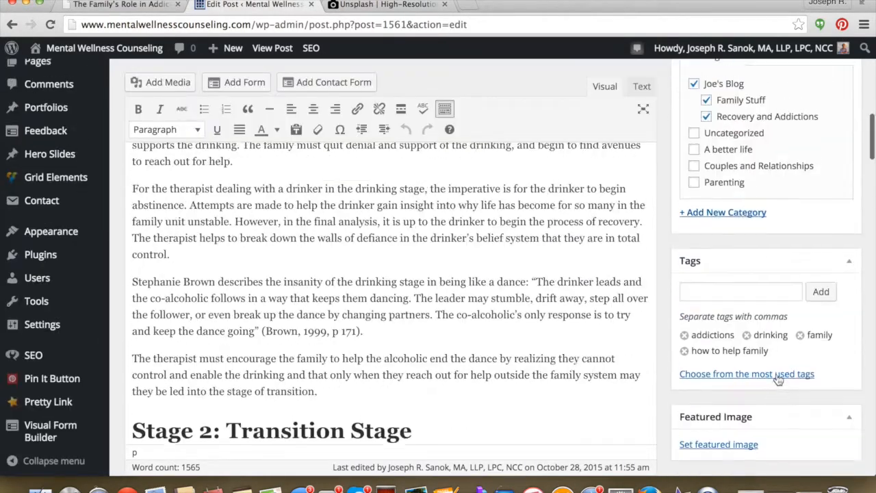
click(719, 444)
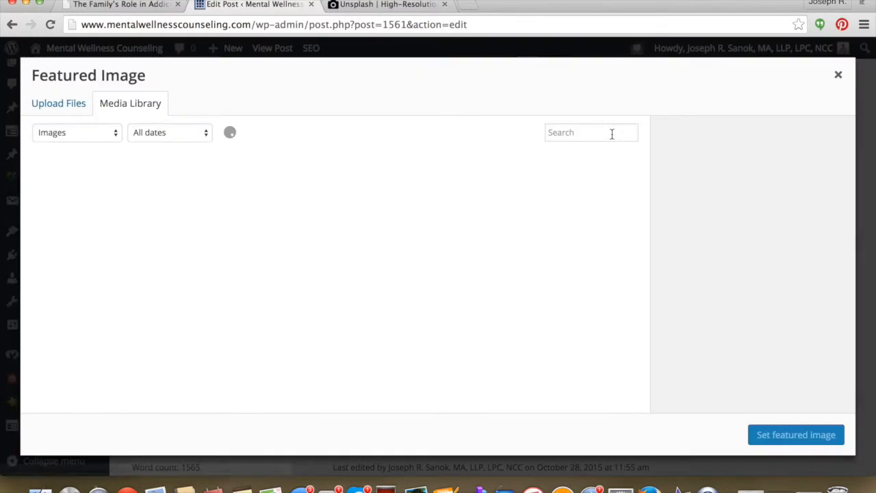
click(58, 103)
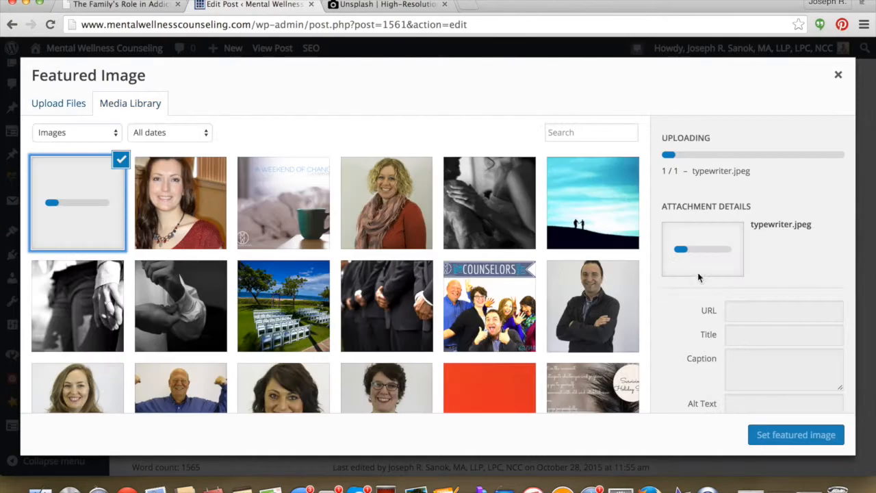
mouse_move(803, 260)
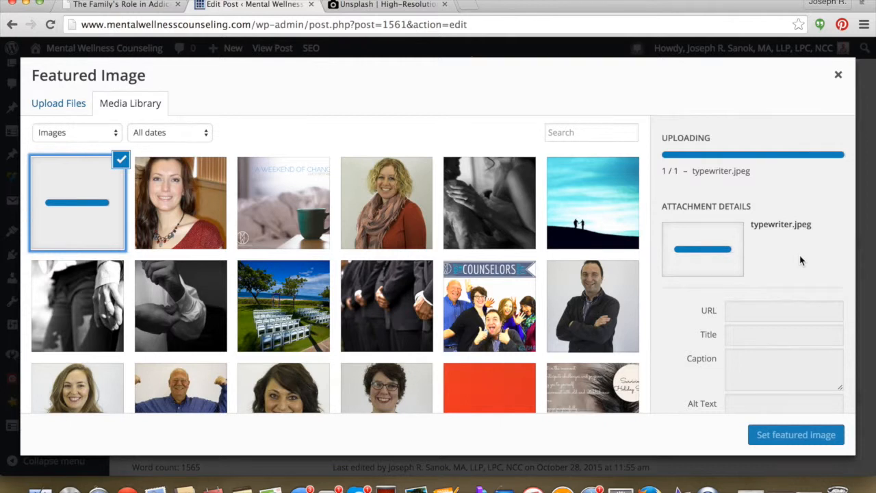
mouse_move(792, 200)
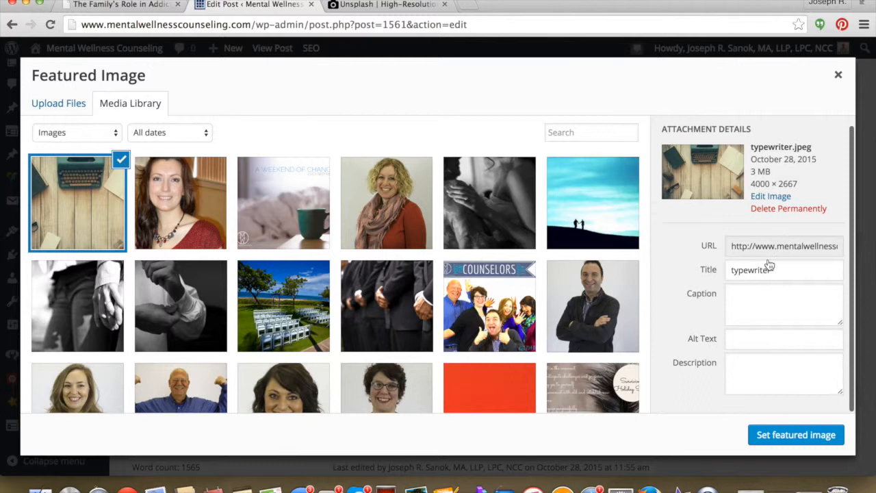
Title and alt-text the image 'Traverse City counseling recovery for family' and set it as featured image.
click(783, 268)
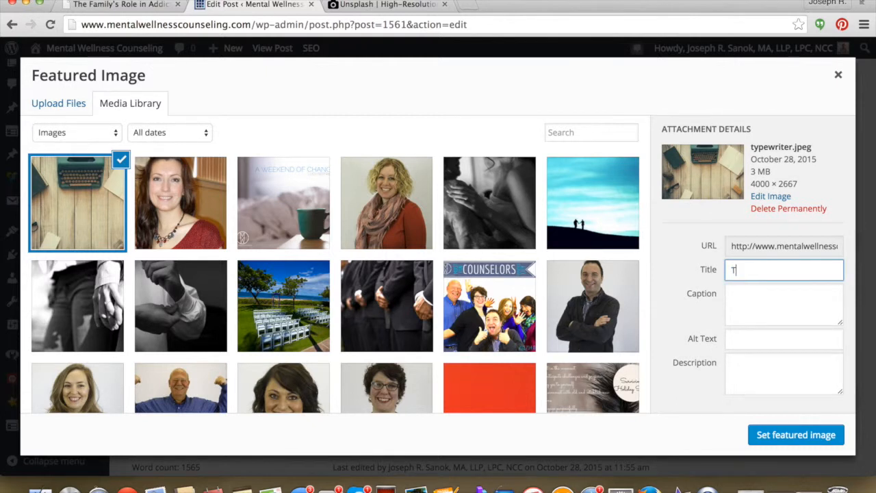
text(raverse Ci)
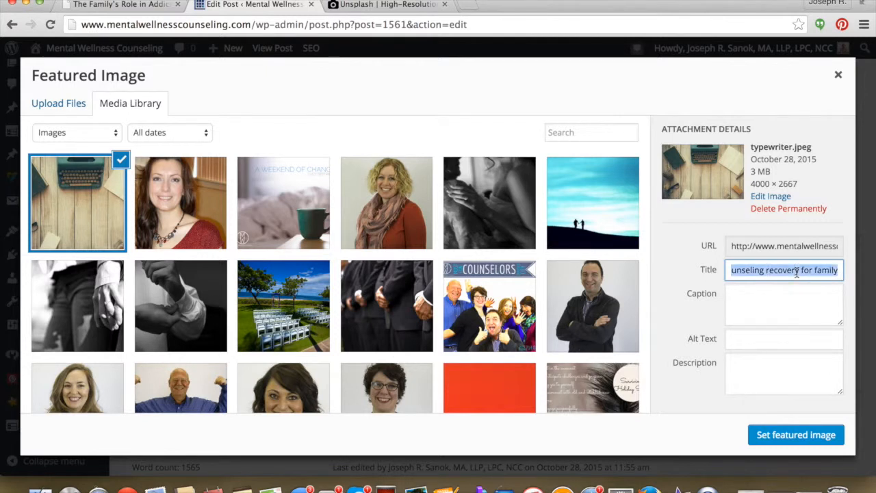
click(783, 340)
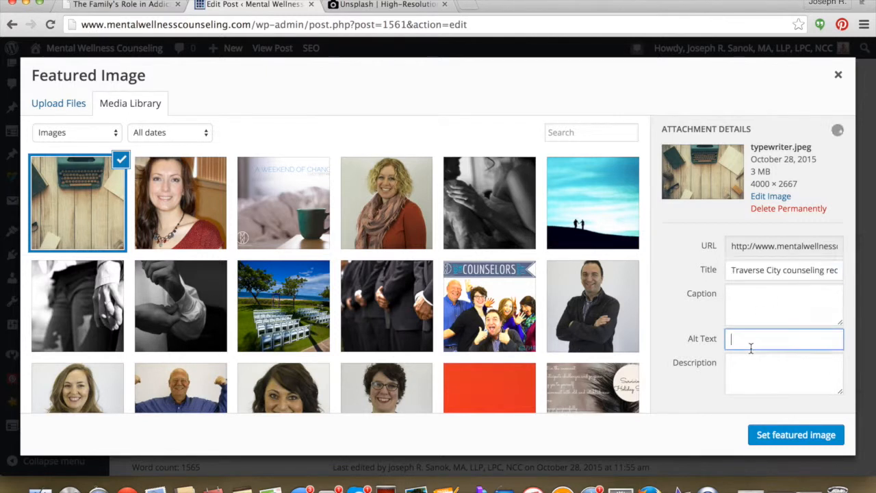
text(Traverse City counseling recovery for family)
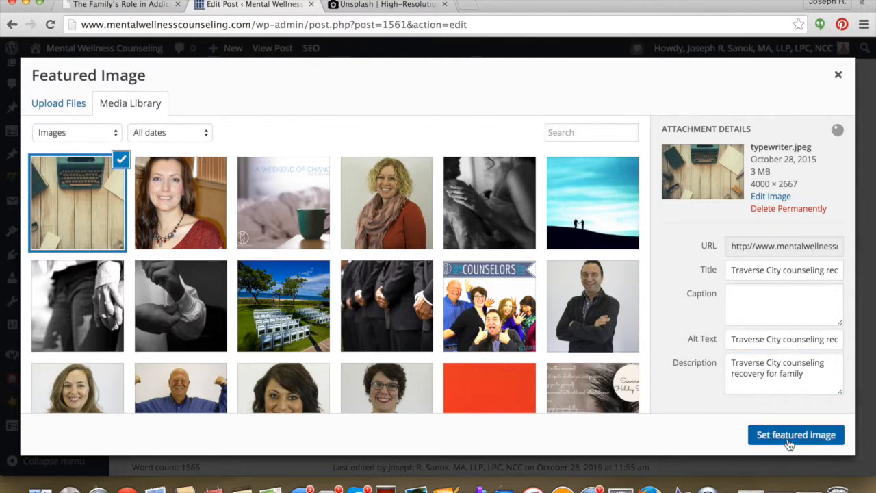
click(795, 436)
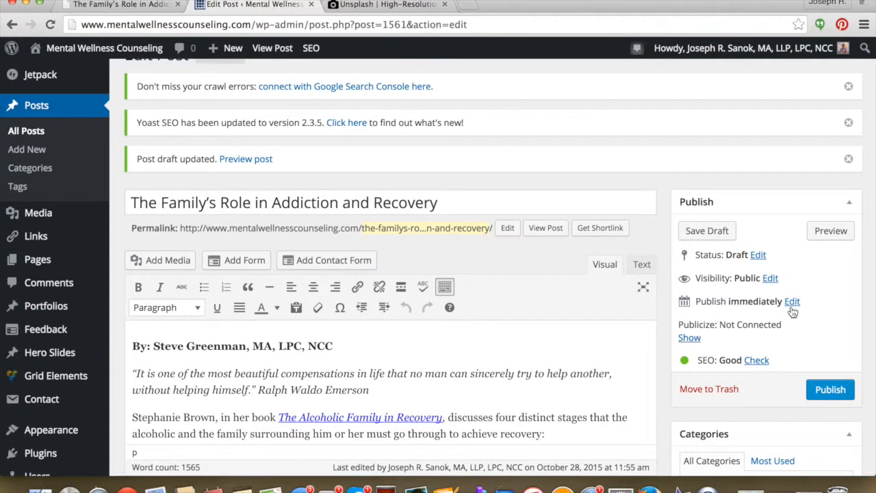
Edit the publish date, entering day 29.
click(791, 301)
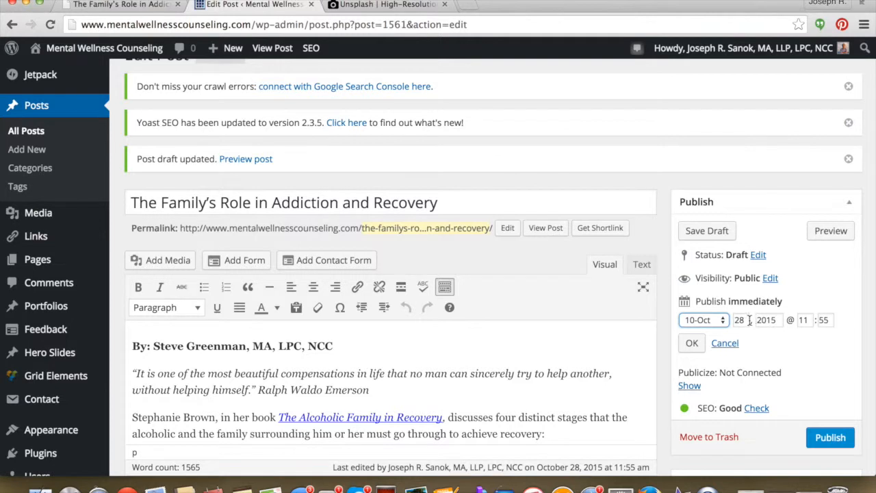
click(741, 320)
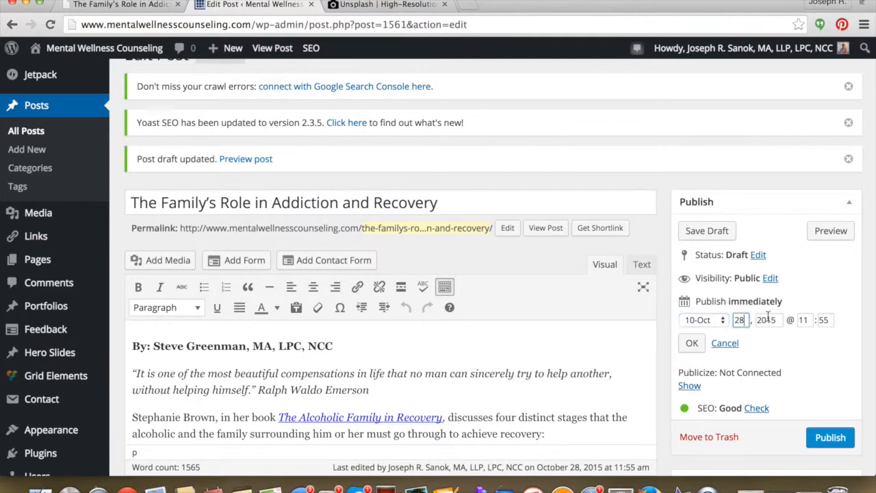
text(29)
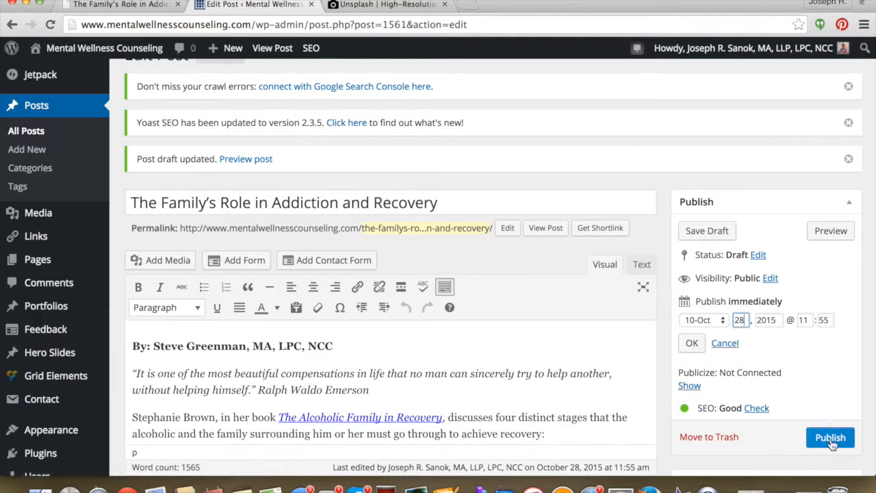
Publish the article and head to mentalwellnesscounseling.com/wp-admin.
click(829, 438)
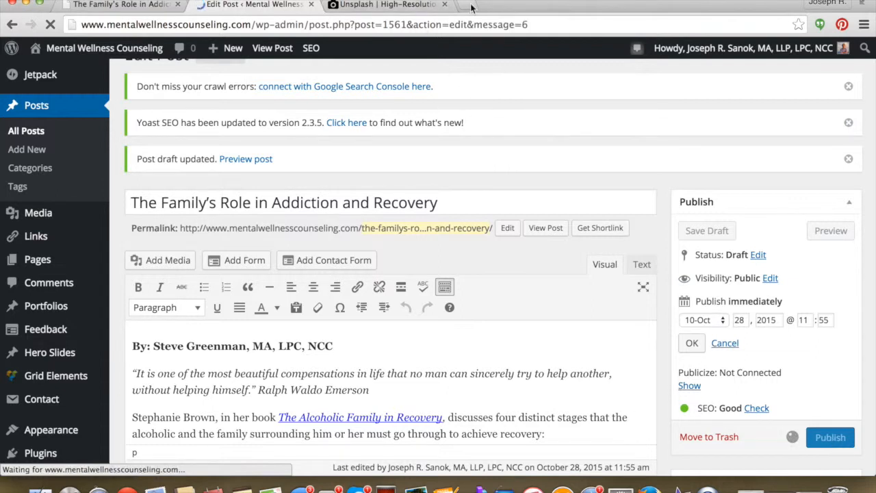
click(830, 437)
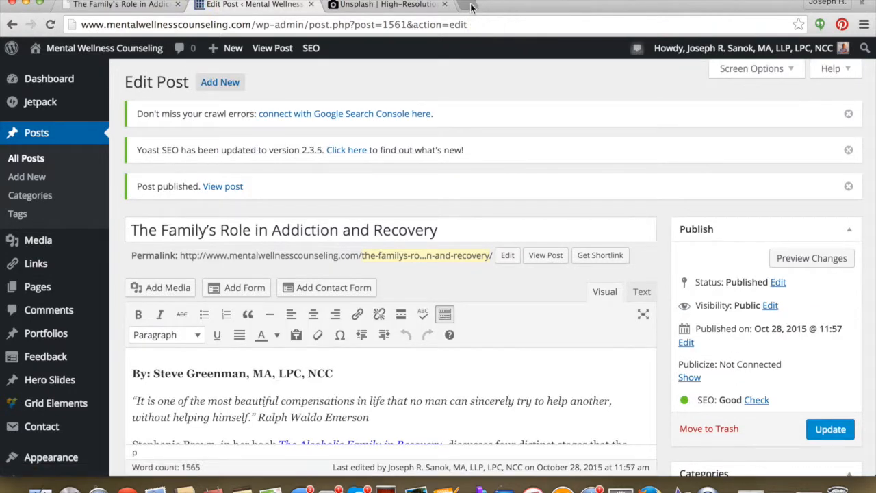
text(mentalwellnesscounseling.com/wp-admin)
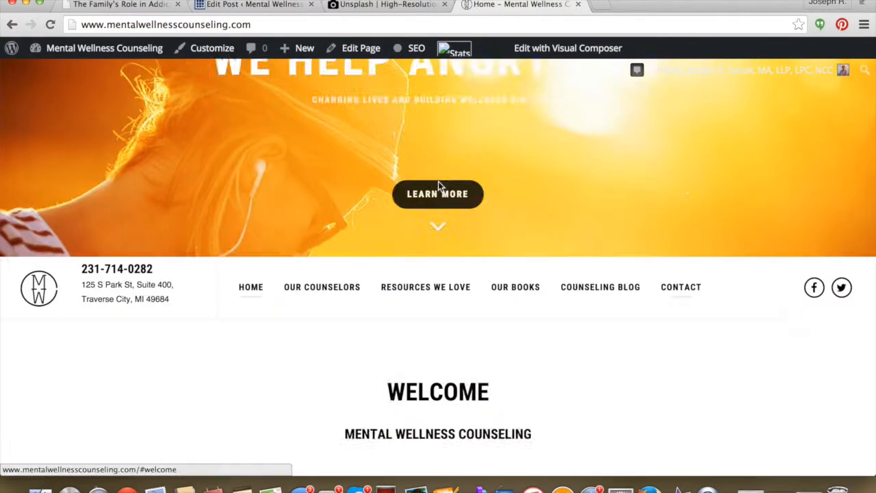
View the published article in the Recovery and Addictions blog category, reading through Stage 3.
scroll(down, 3)
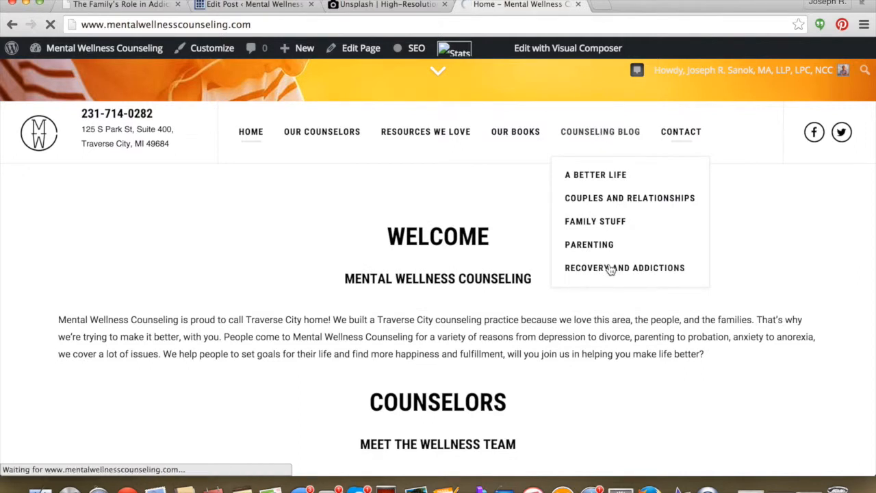
click(625, 267)
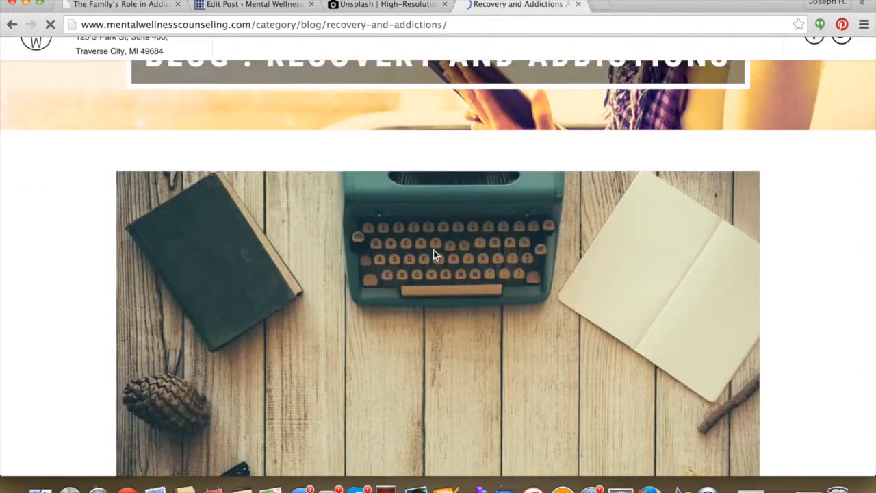
scroll(down, 3)
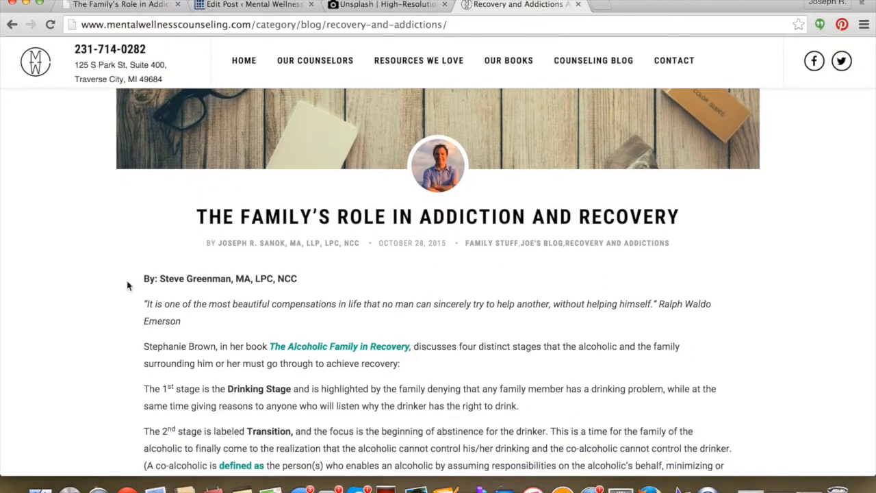
scroll(down, 3)
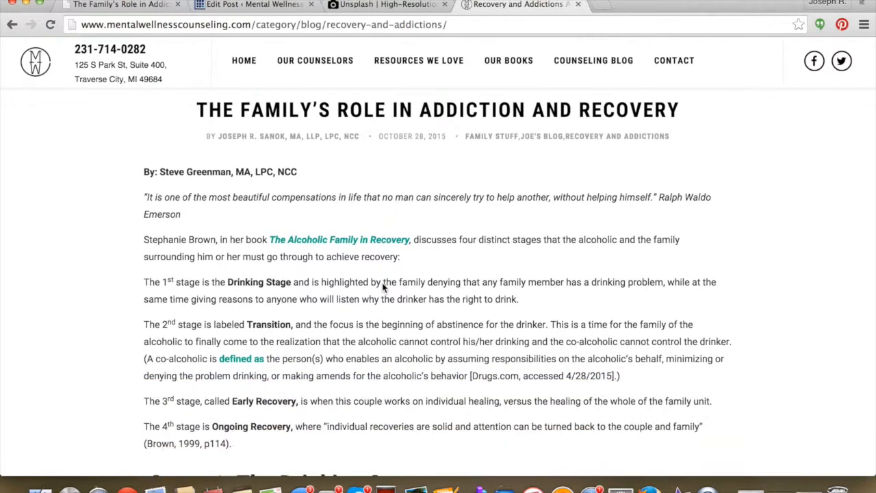
scroll(down, 3)
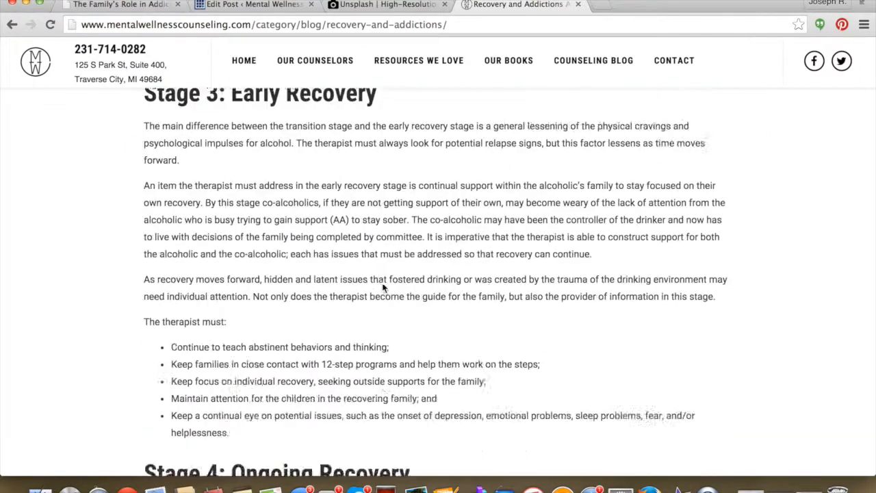